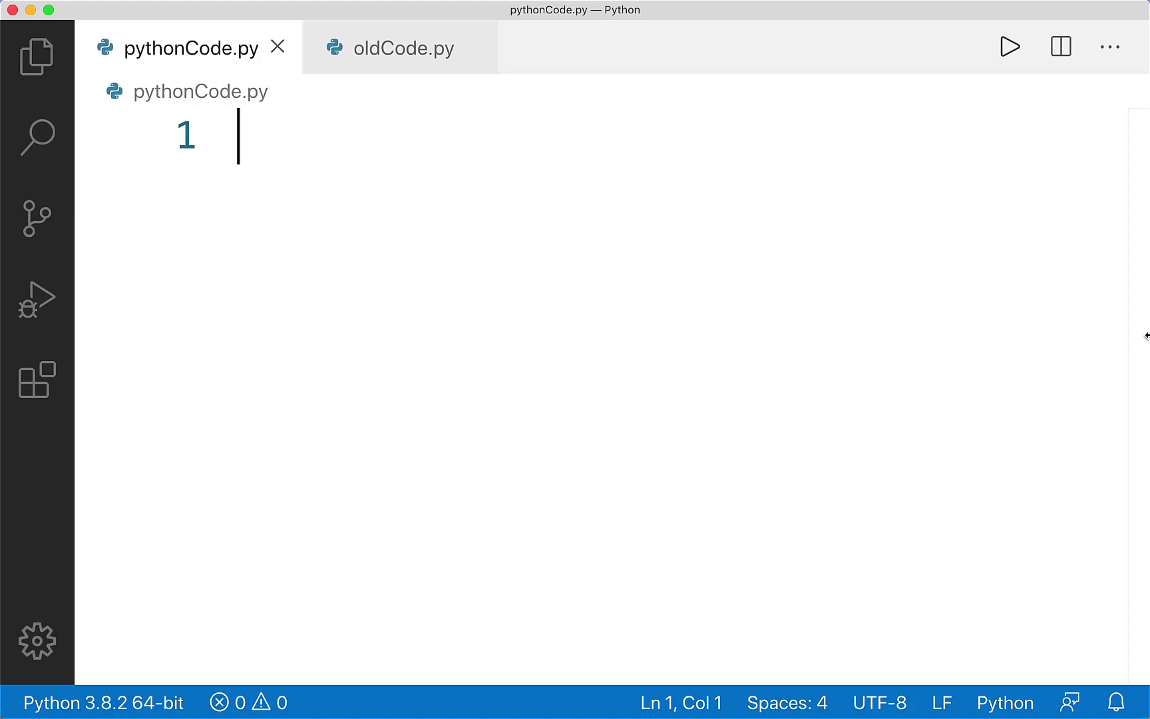
Step: Write a 'while test:' template with an indented 'code to execute' placeholder body
type("while test:")
type("code to execute")
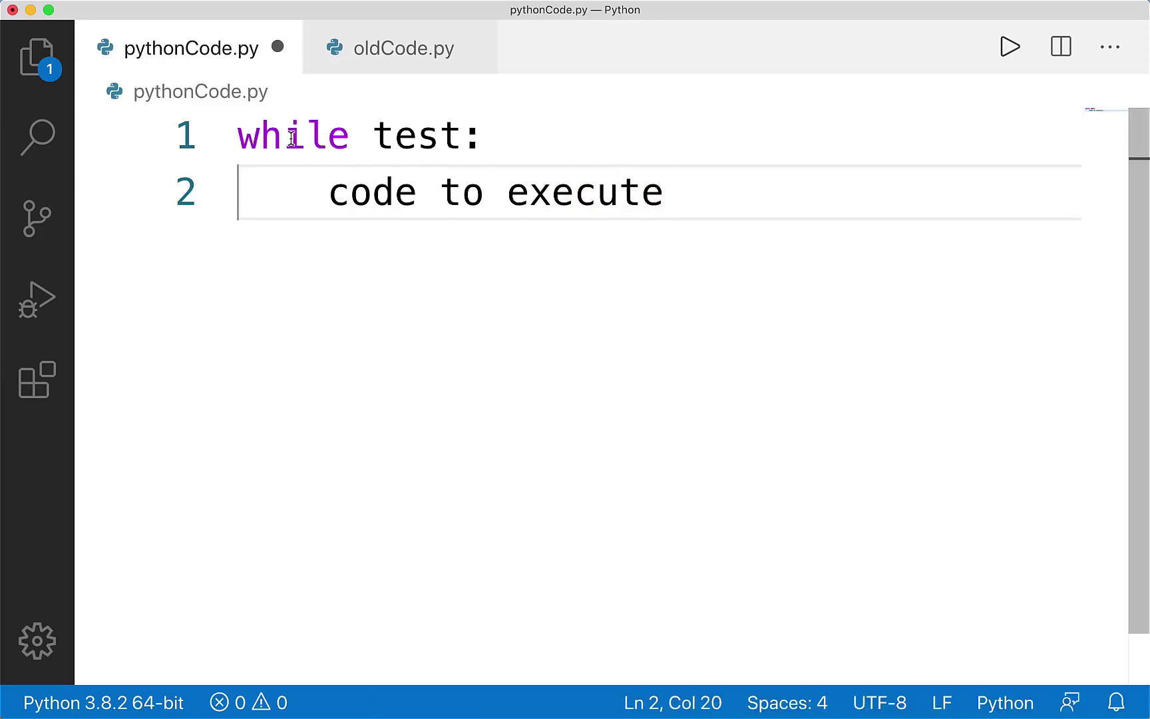
mouse_move(371, 160)
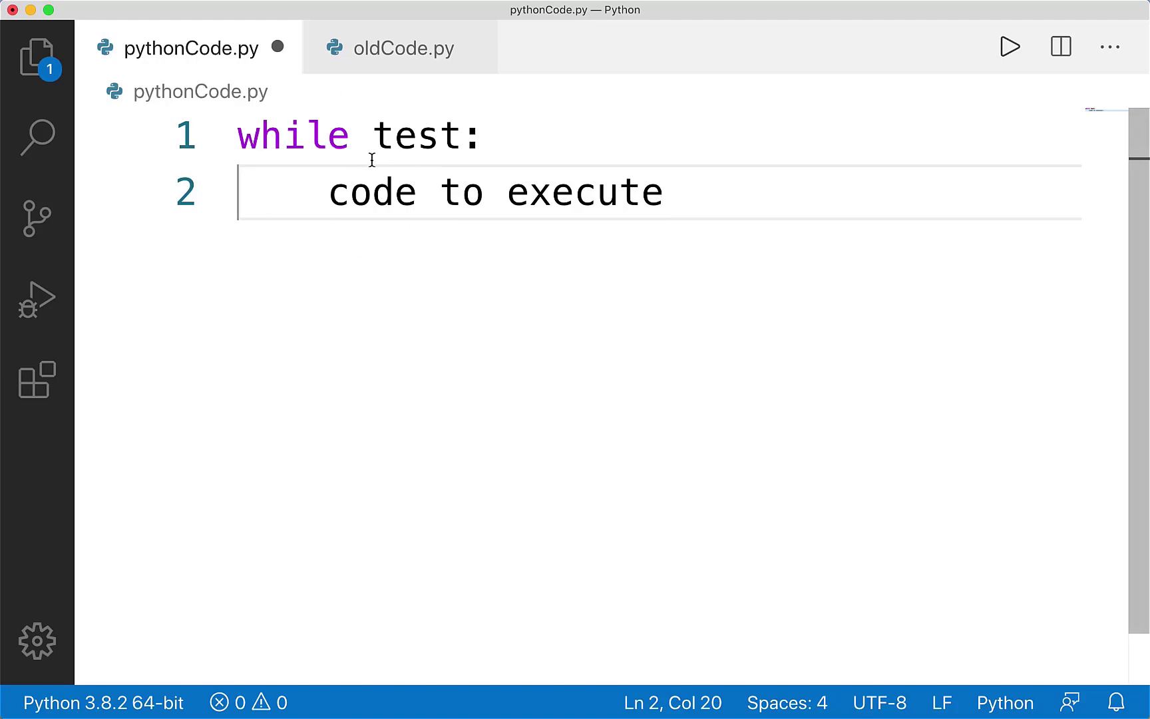
mouse_move(366, 136)
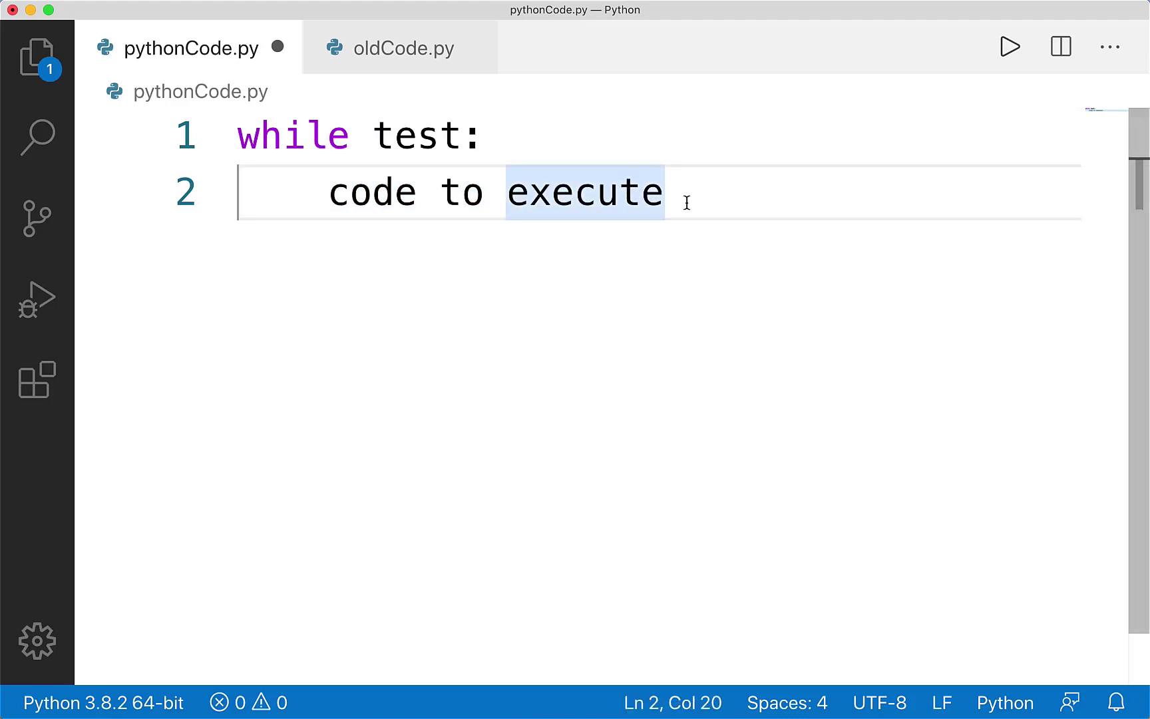
mouse_move(486, 678)
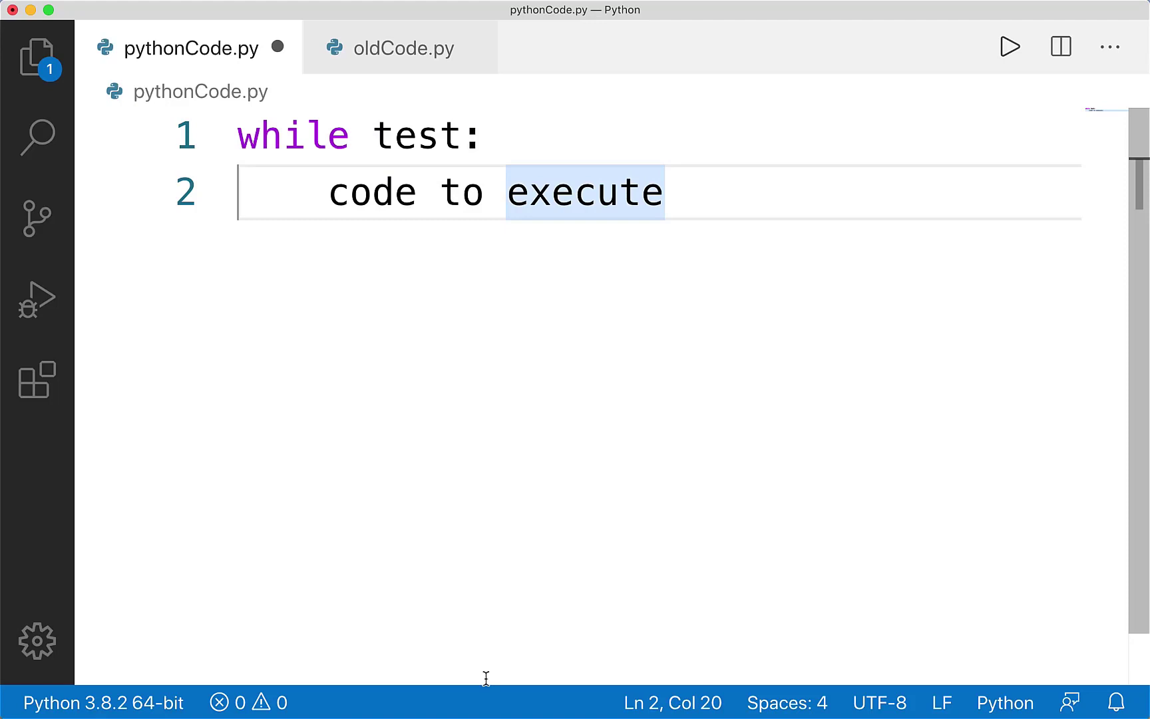
mouse_move(496, 372)
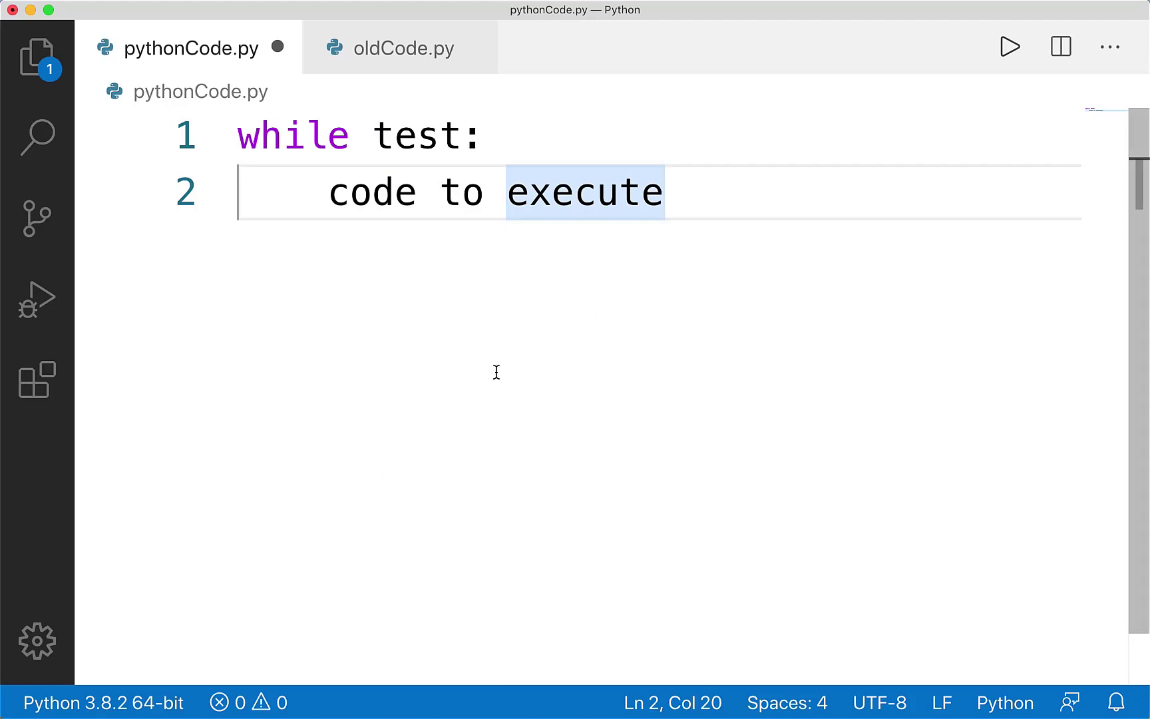
mouse_move(363, 198)
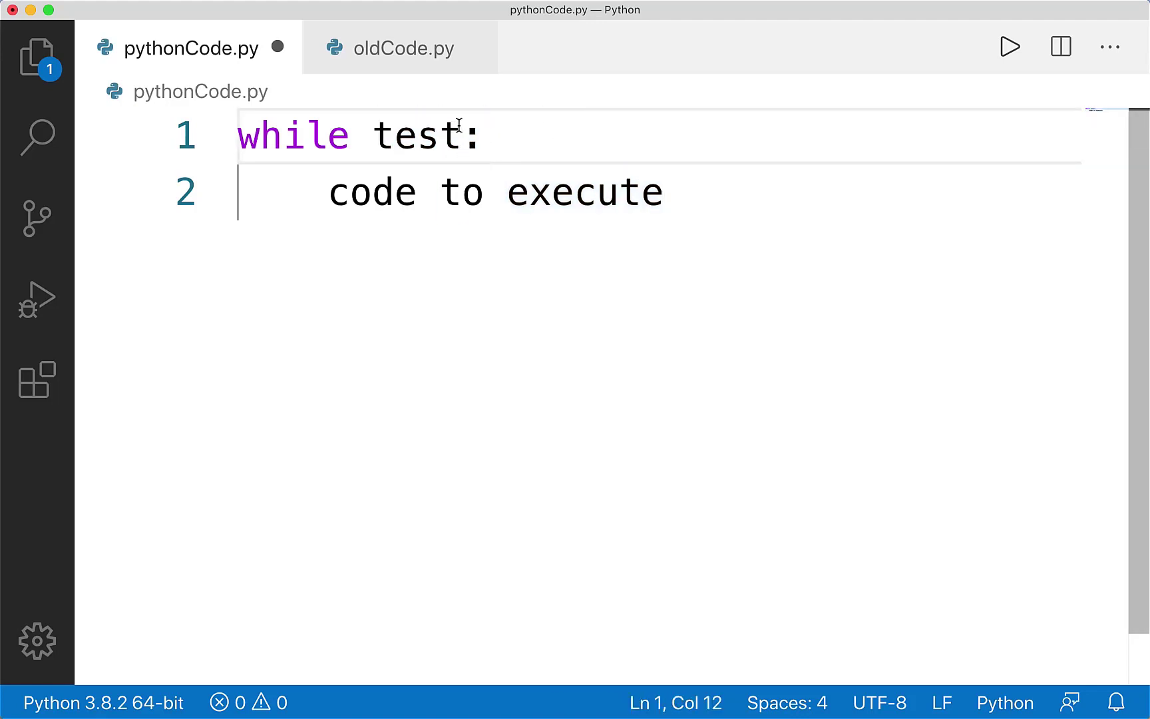
left_click_drag(329, 192, 663, 193)
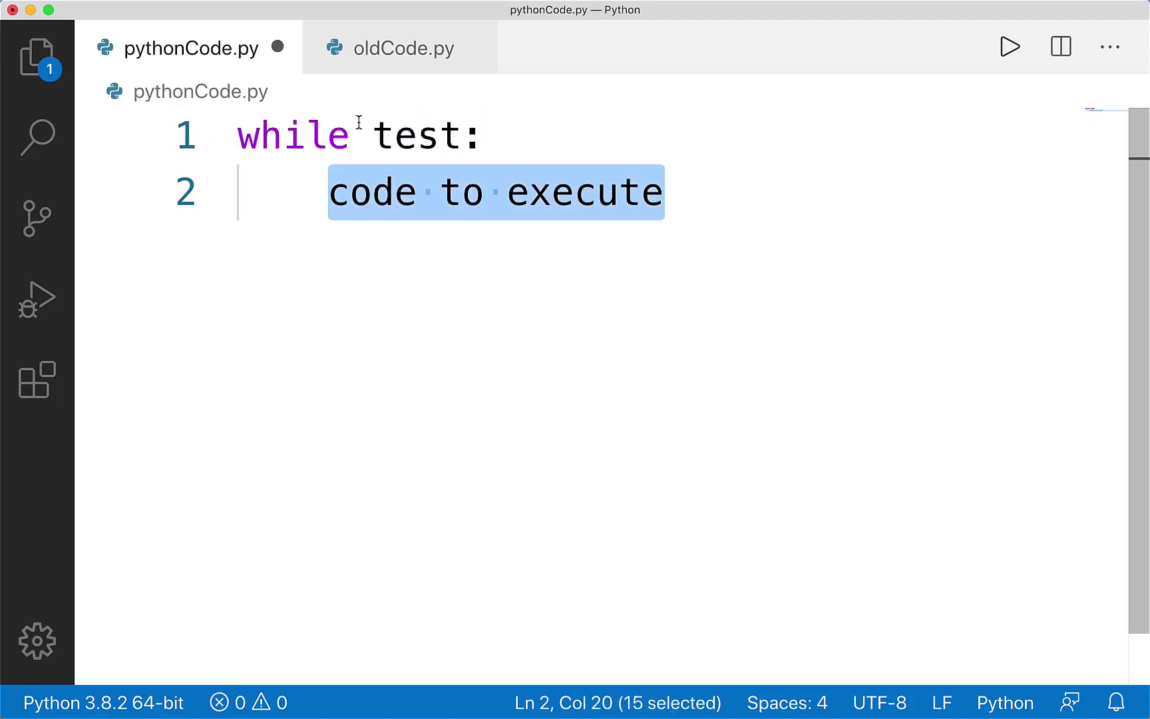
double_click(416, 135)
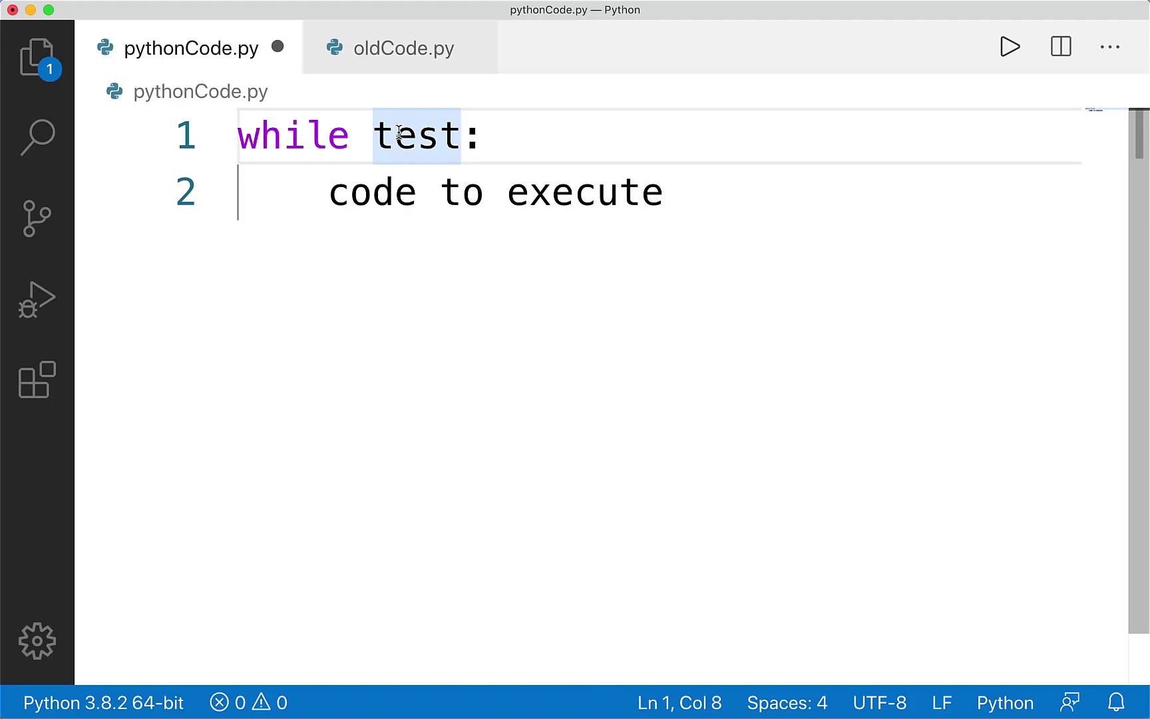
double_click(416, 136)
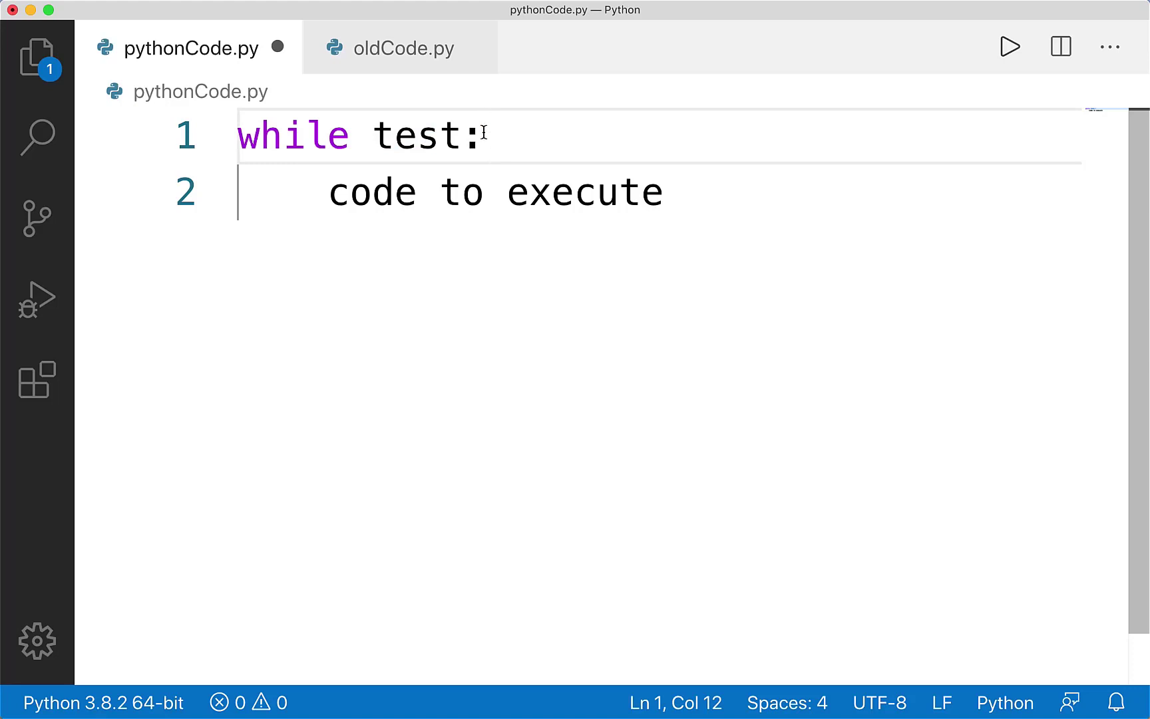
mouse_move(557, 113)
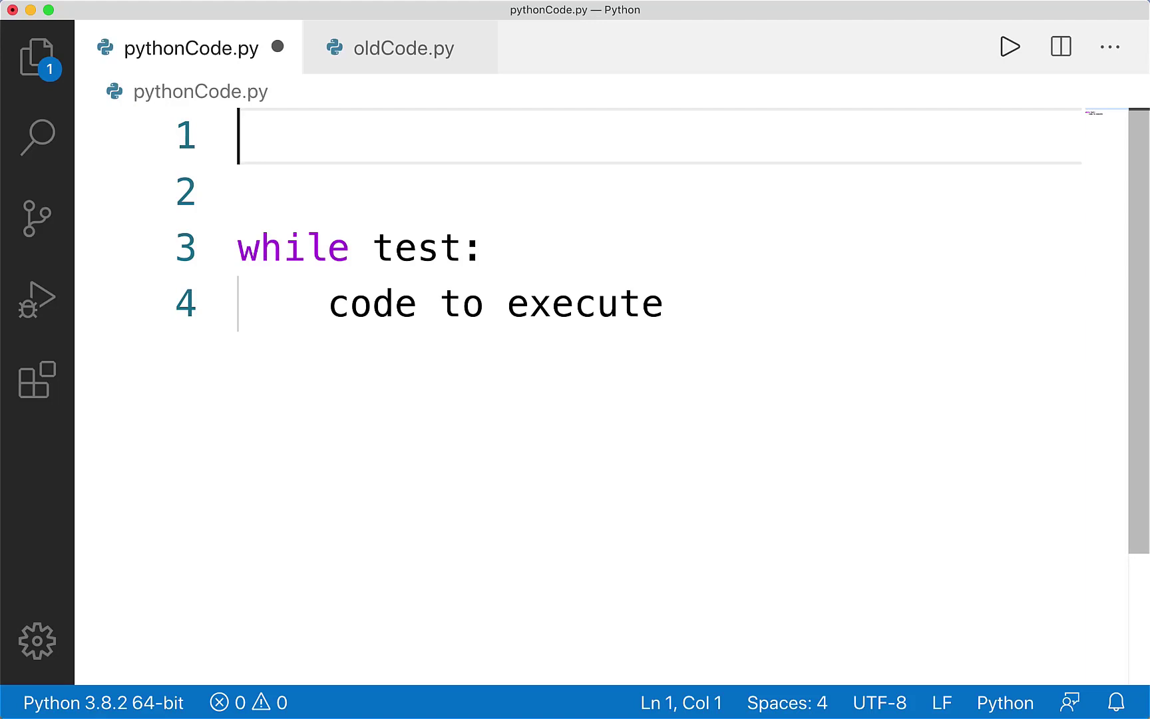
Step: Define pos = 0 and end_pos = 5 above the loop
type("pos")
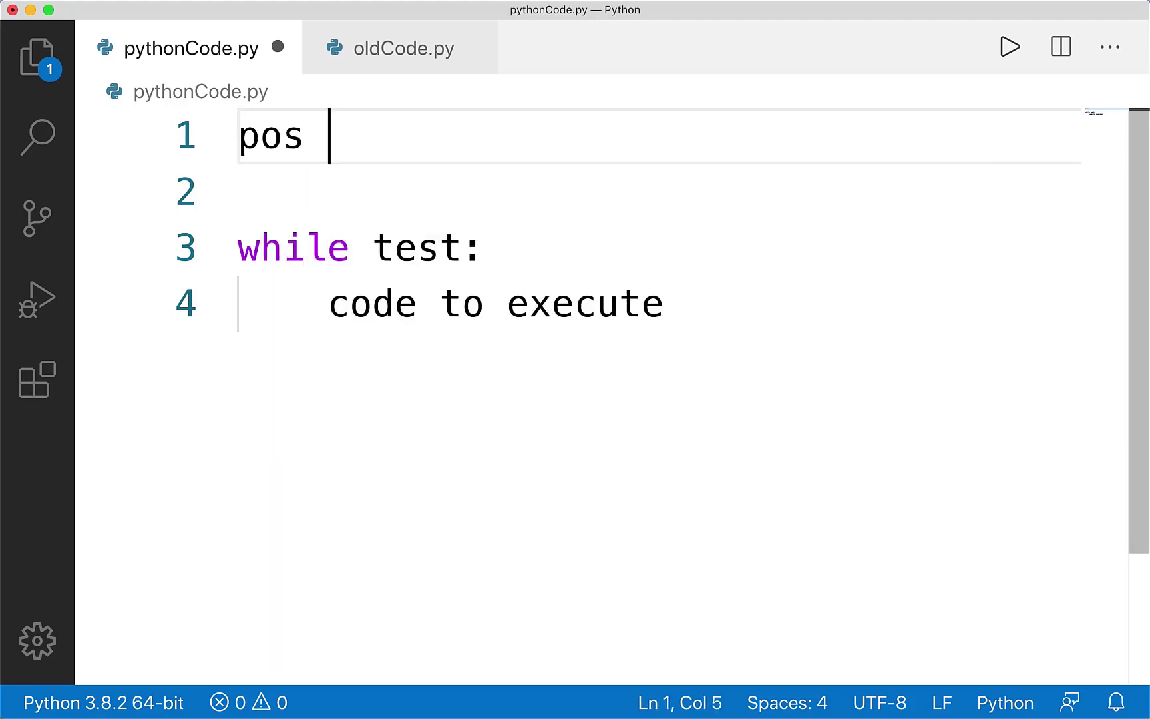
type("=0")
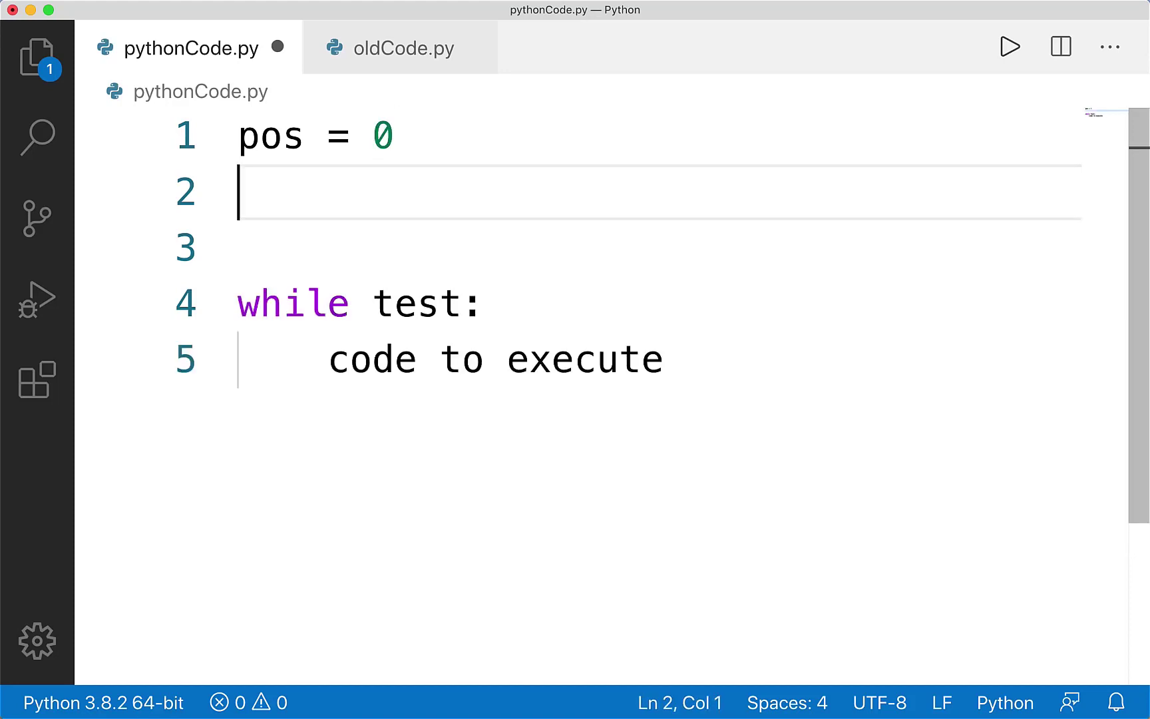
type("endPo")
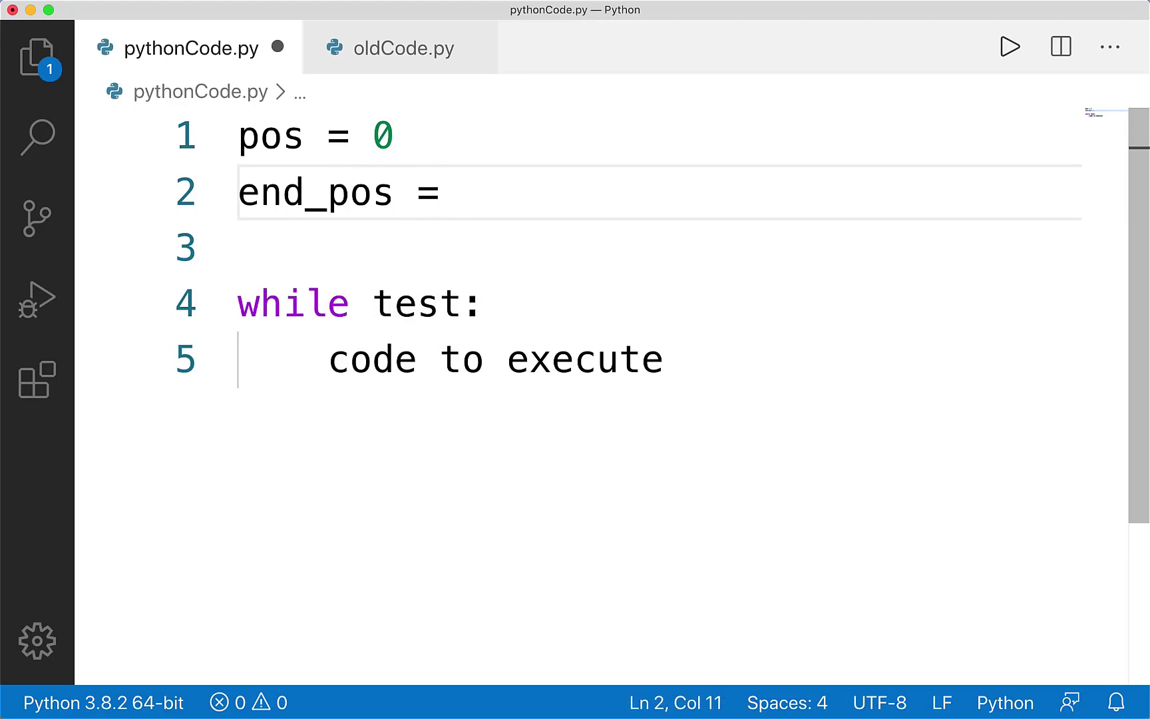
type("5")
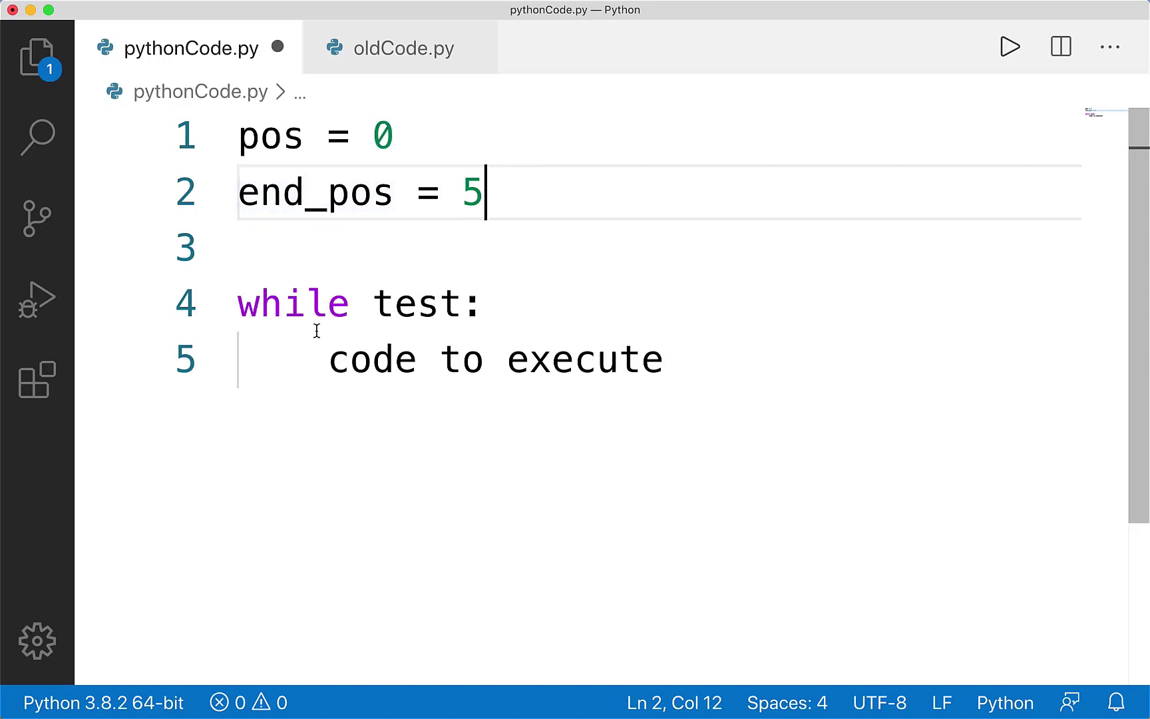
double_click(585, 360)
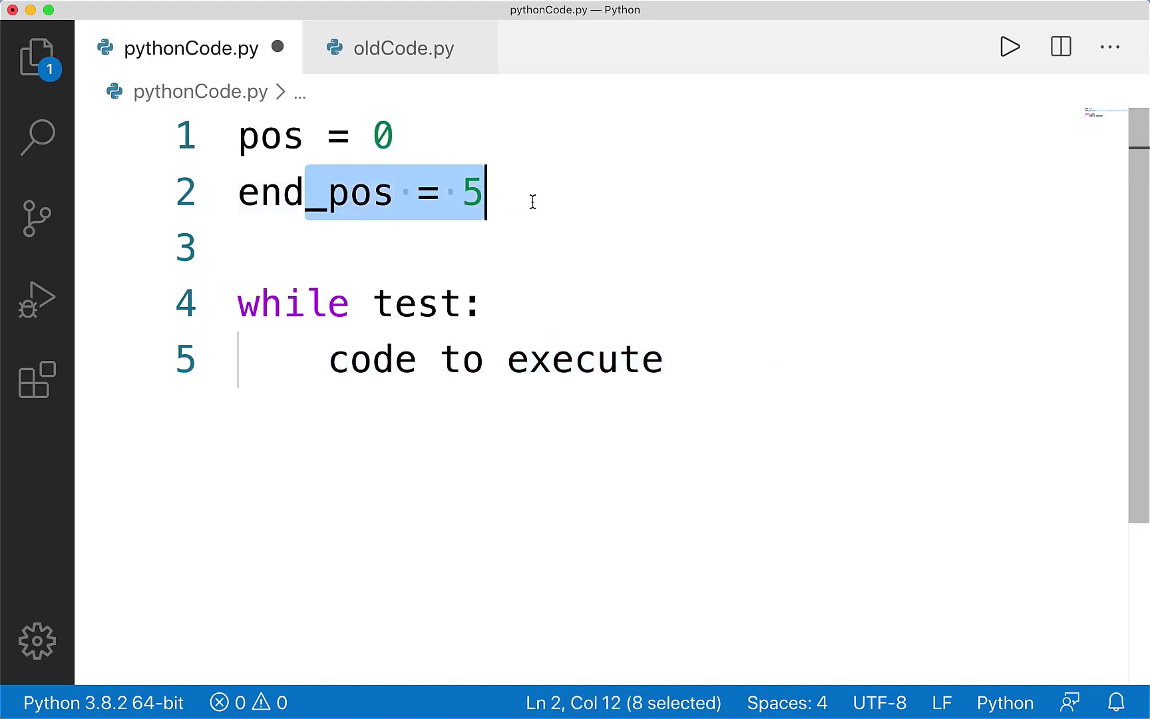
Step: Replace the placeholder condition 'test' with pos < end_pos
double_click(418, 303)
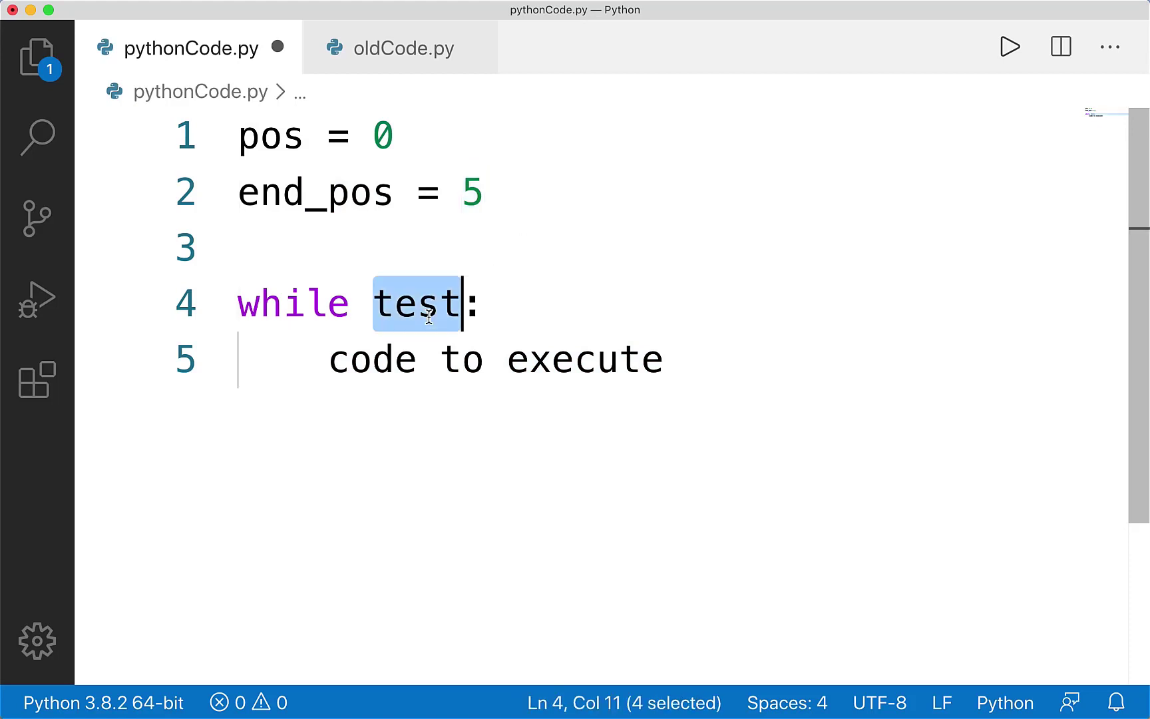
type("pos <")
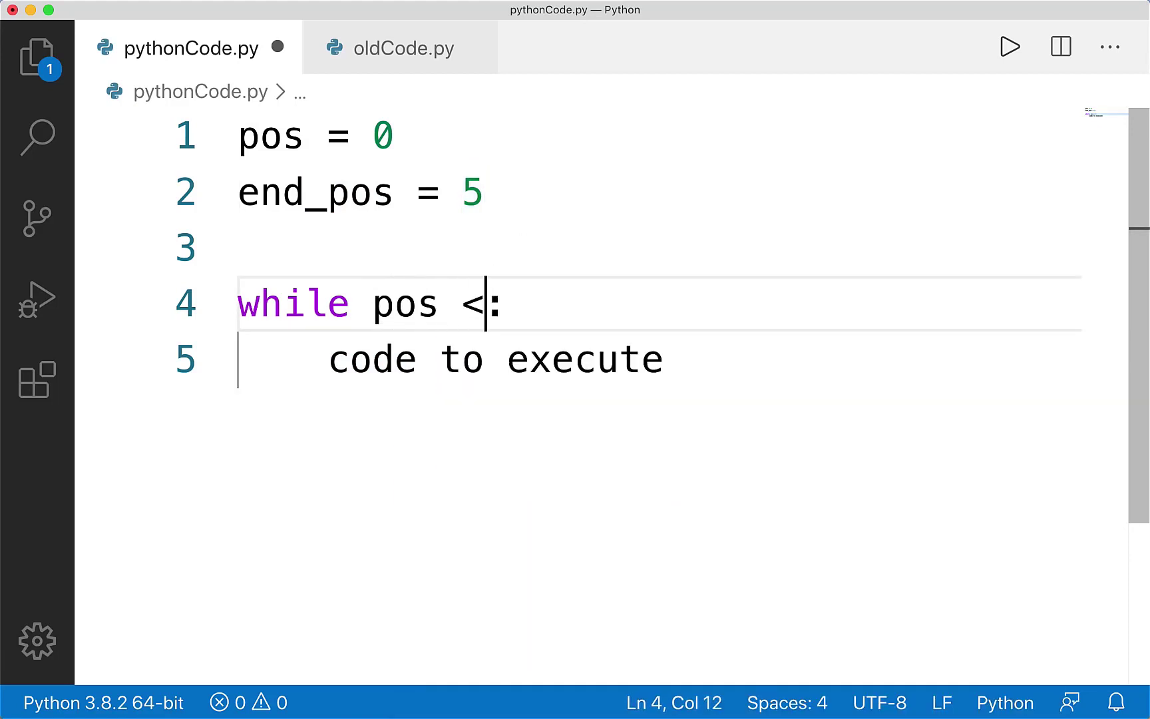
type("\" \"")
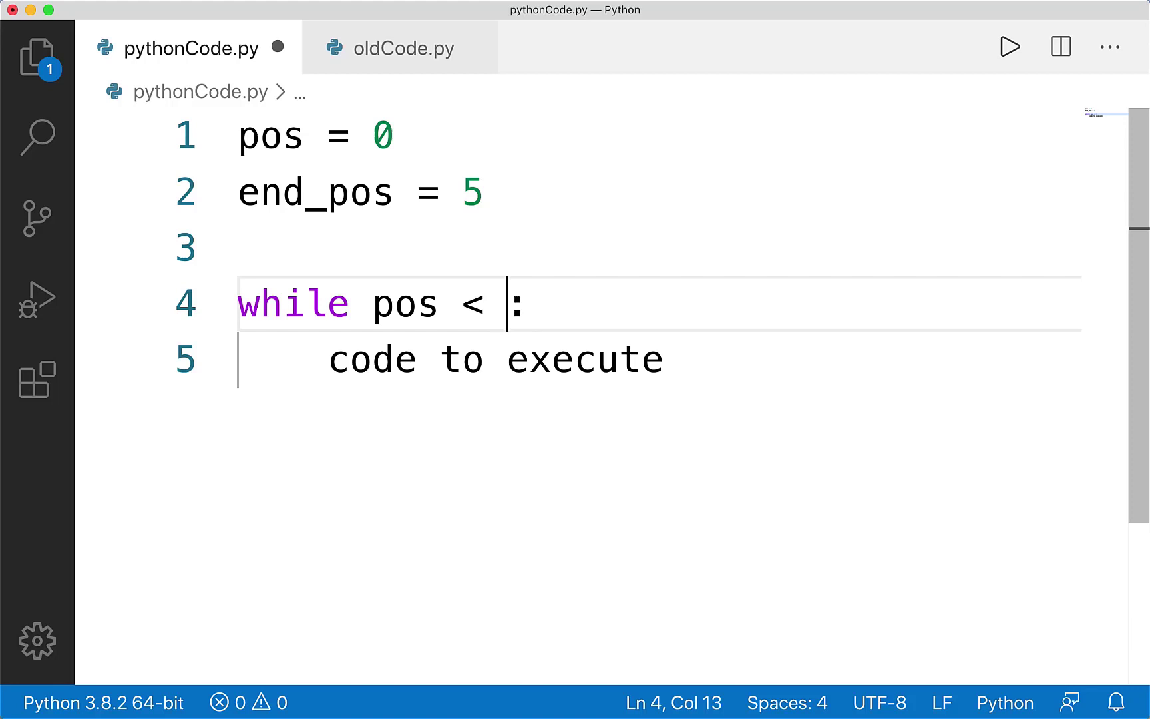
type("end_pos")
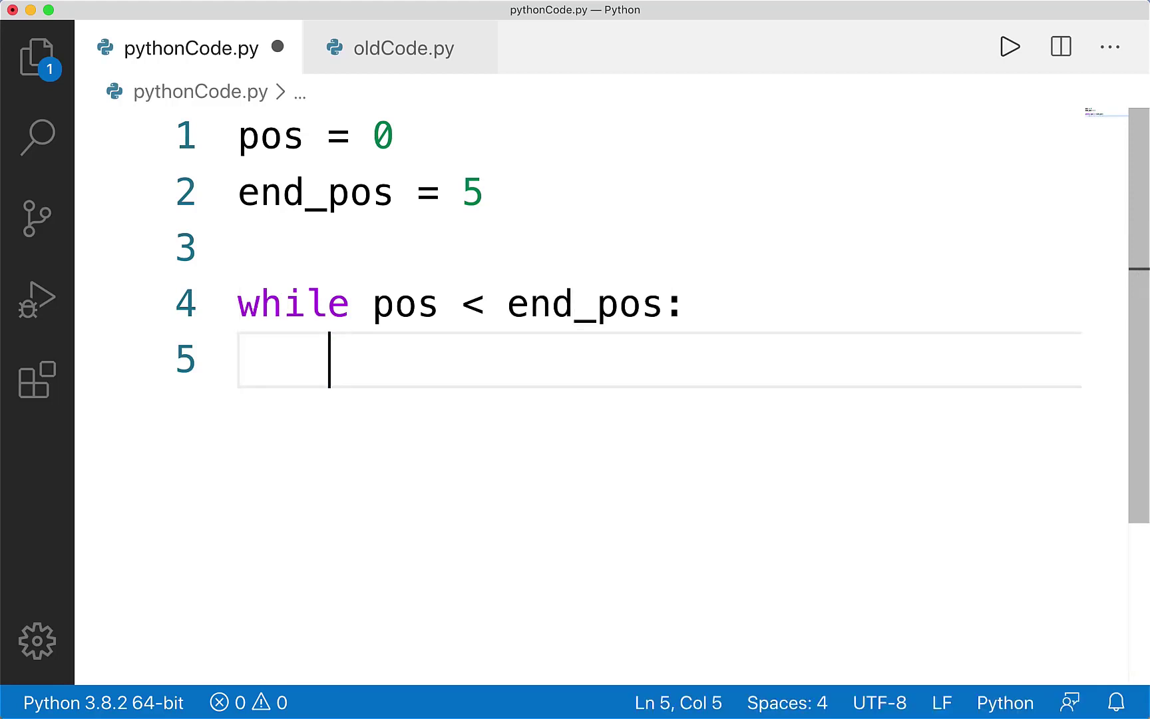
Step: Put pos += 1 and print(pos) in the loop body and save pythonCode.py
double_click(405, 304)
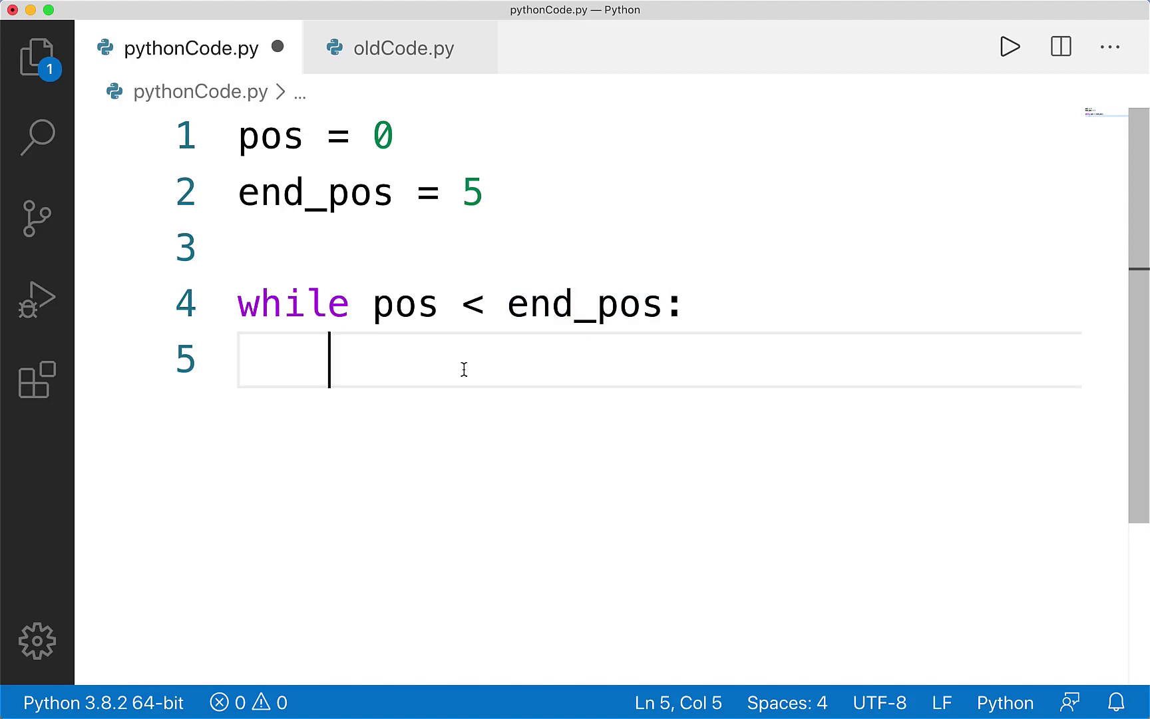
type("pos == 1")
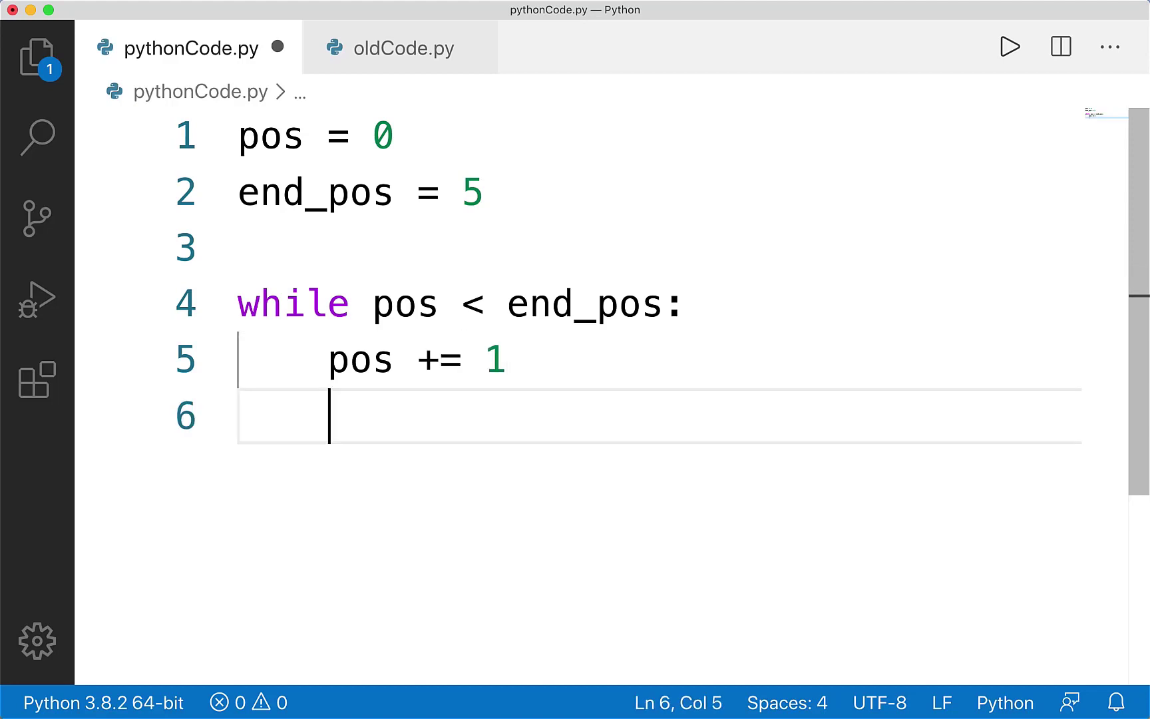
type("print(pos)")
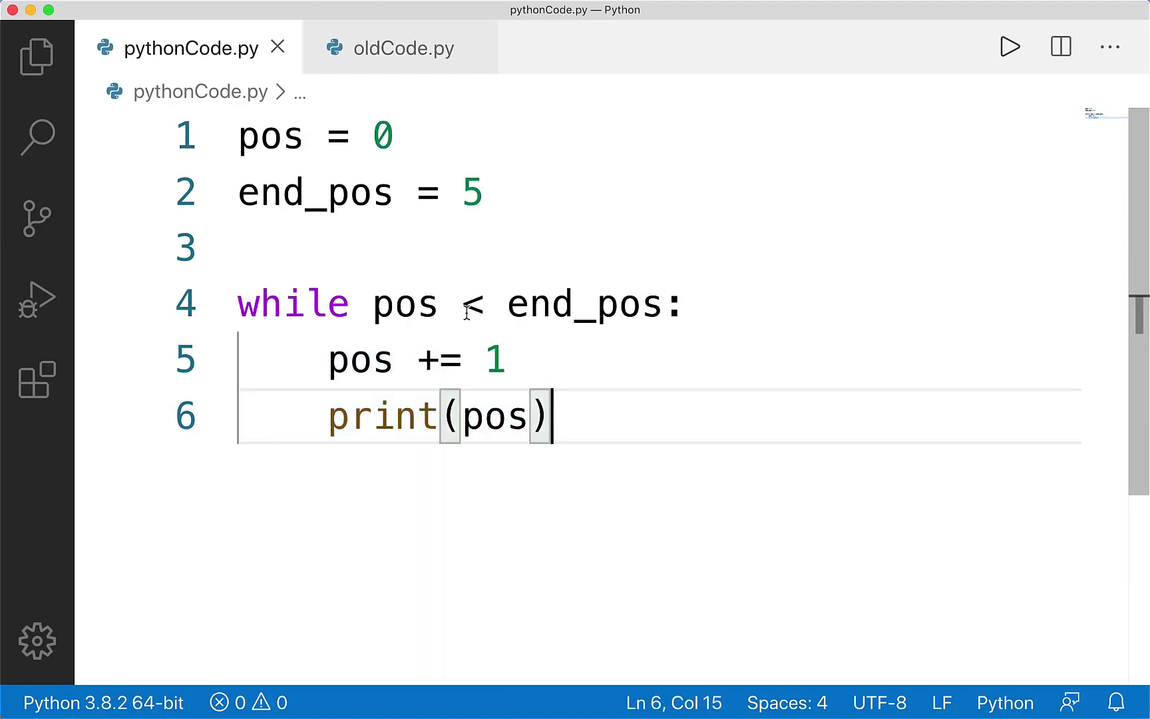
mouse_move(472, 416)
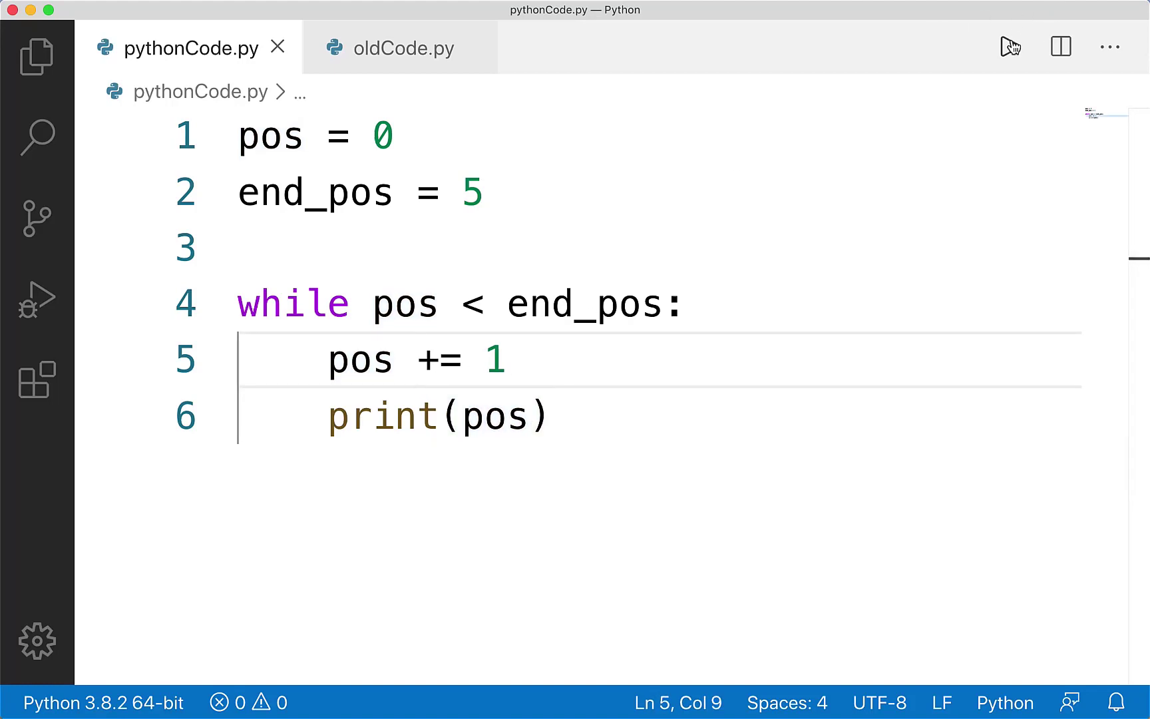
Step: Run the script and shrink the terminal so the whole while loop shows
left_click(1009, 45)
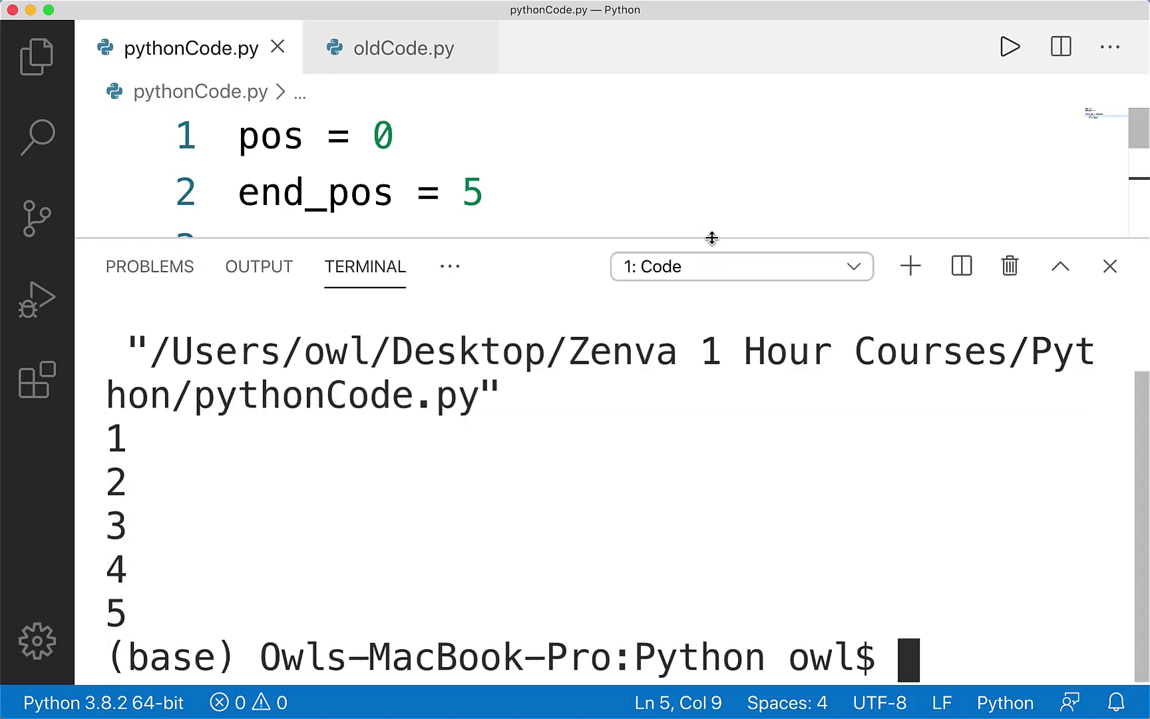
left_click_drag(712, 239, 735, 519)
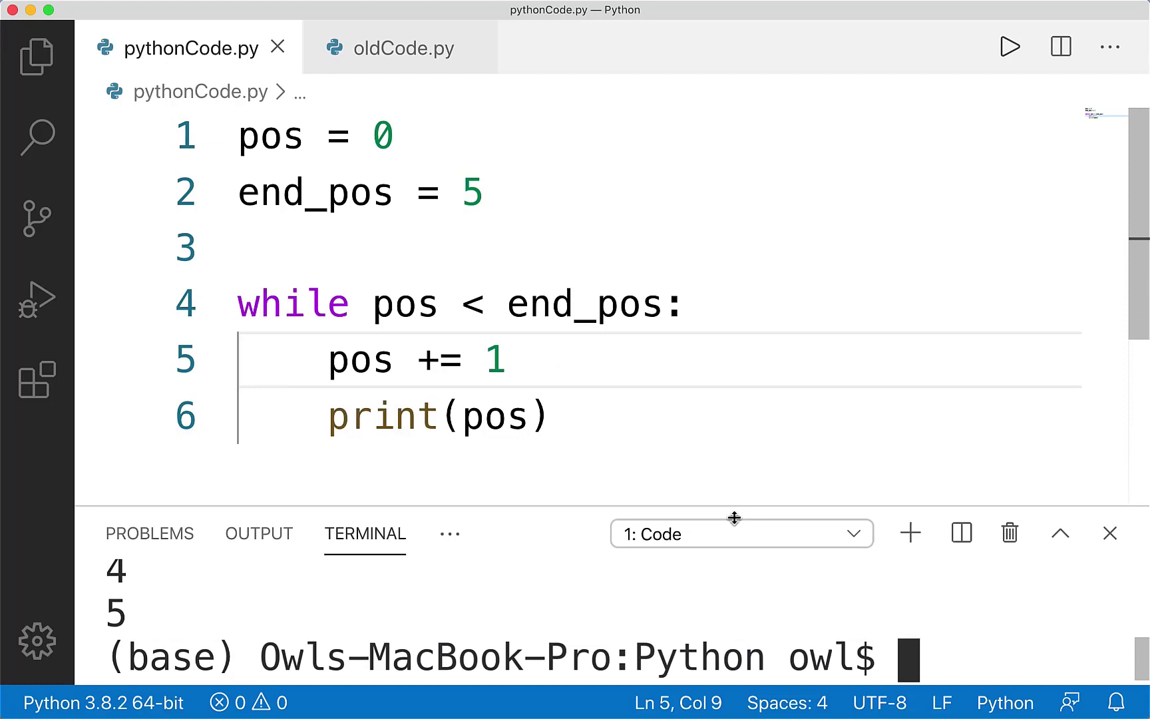
double_click(406, 251)
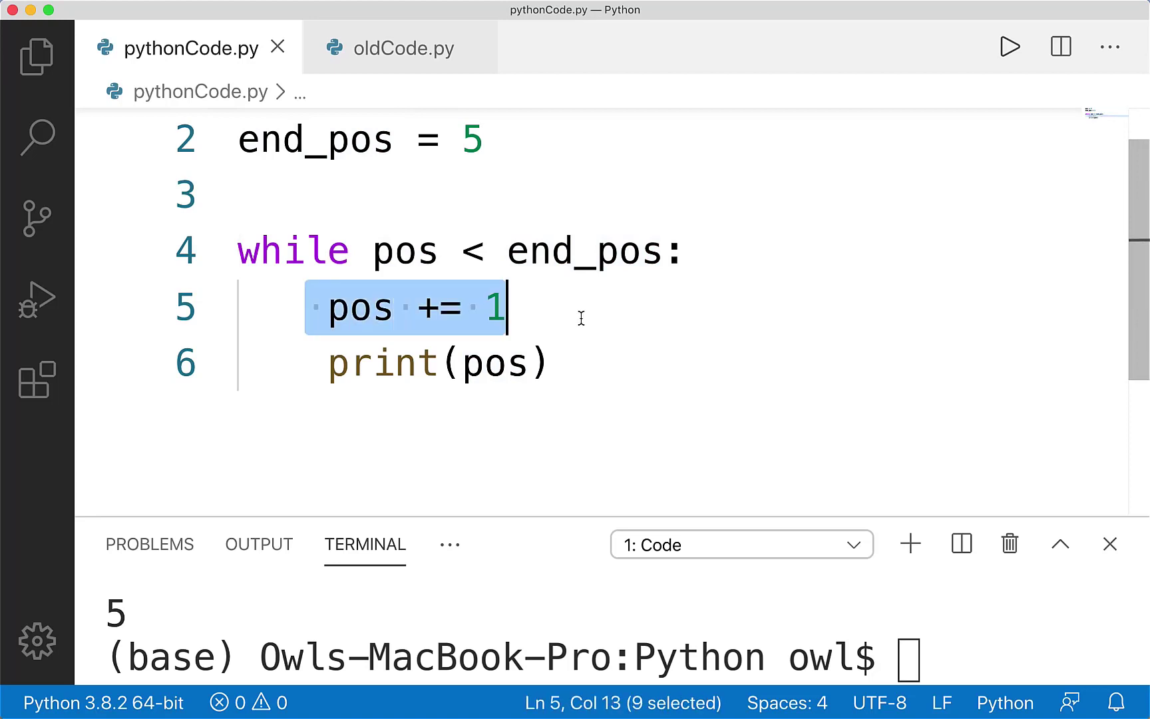
left_click(441, 250)
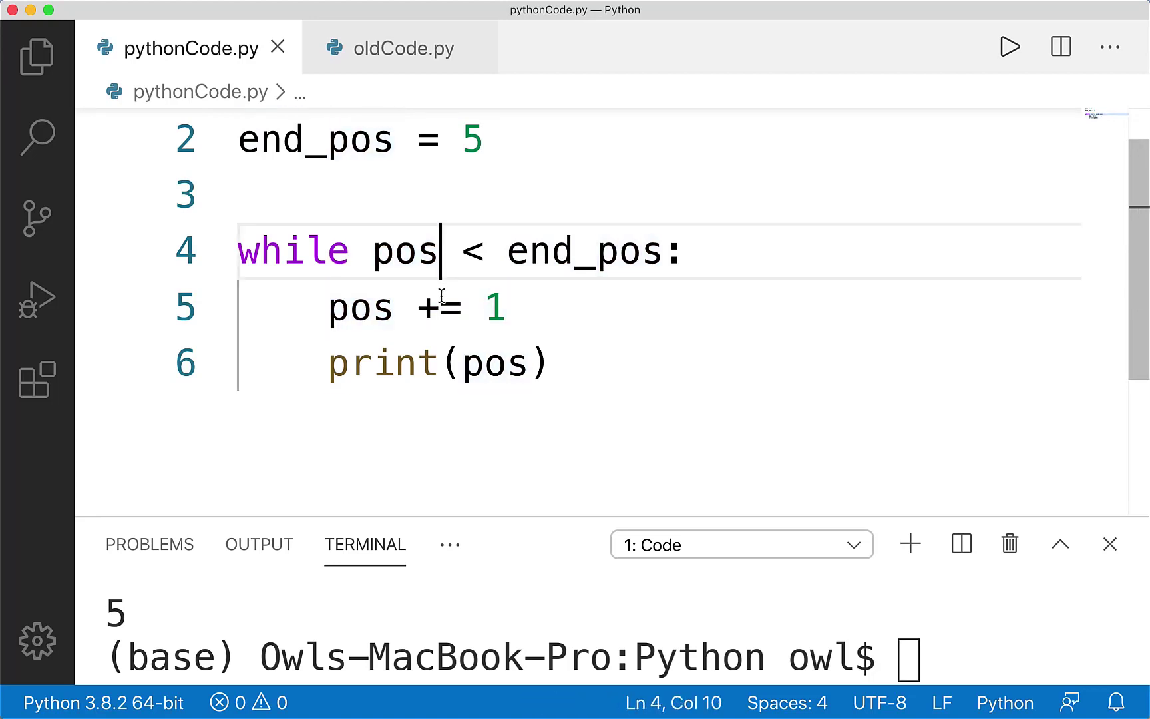
left_click(556, 362)
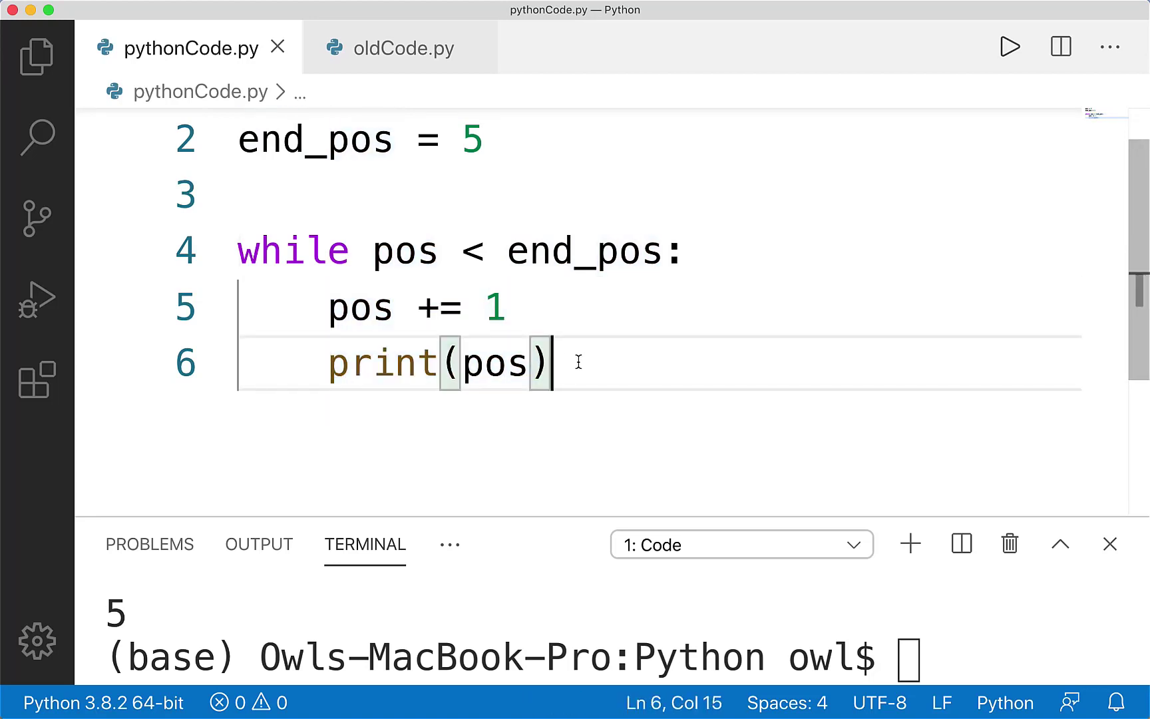
left_click(375, 250)
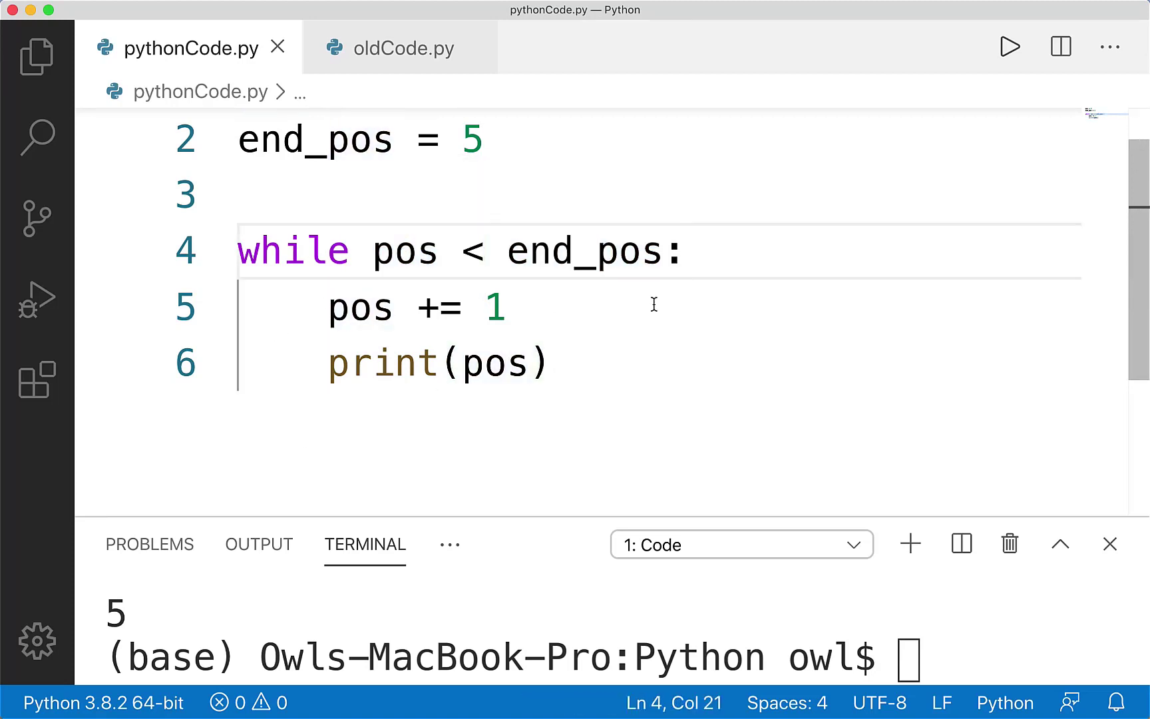
mouse_move(405, 170)
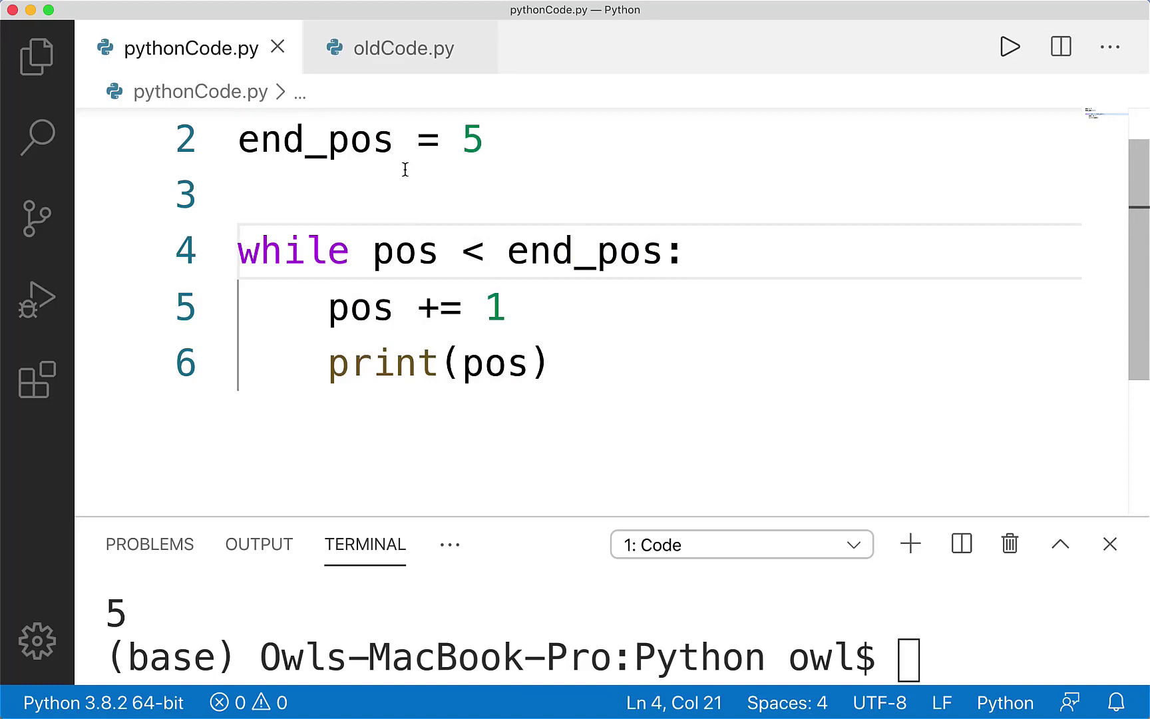
mouse_move(372, 290)
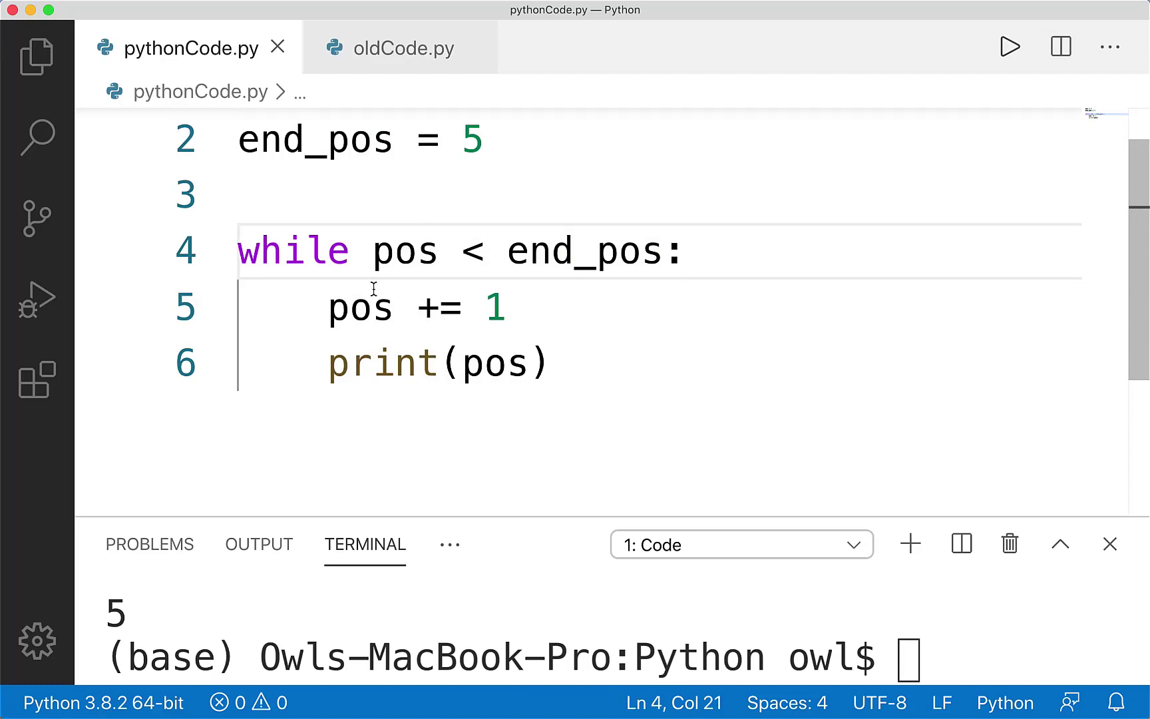
mouse_move(384, 269)
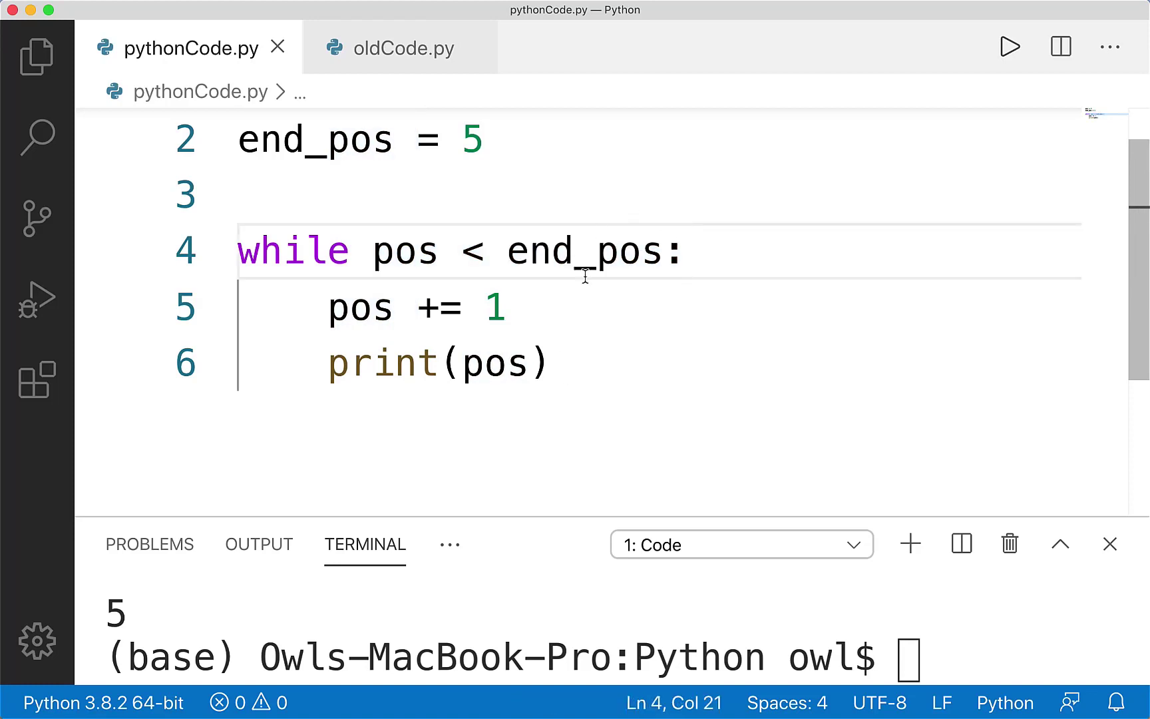
type("fasdfsd")
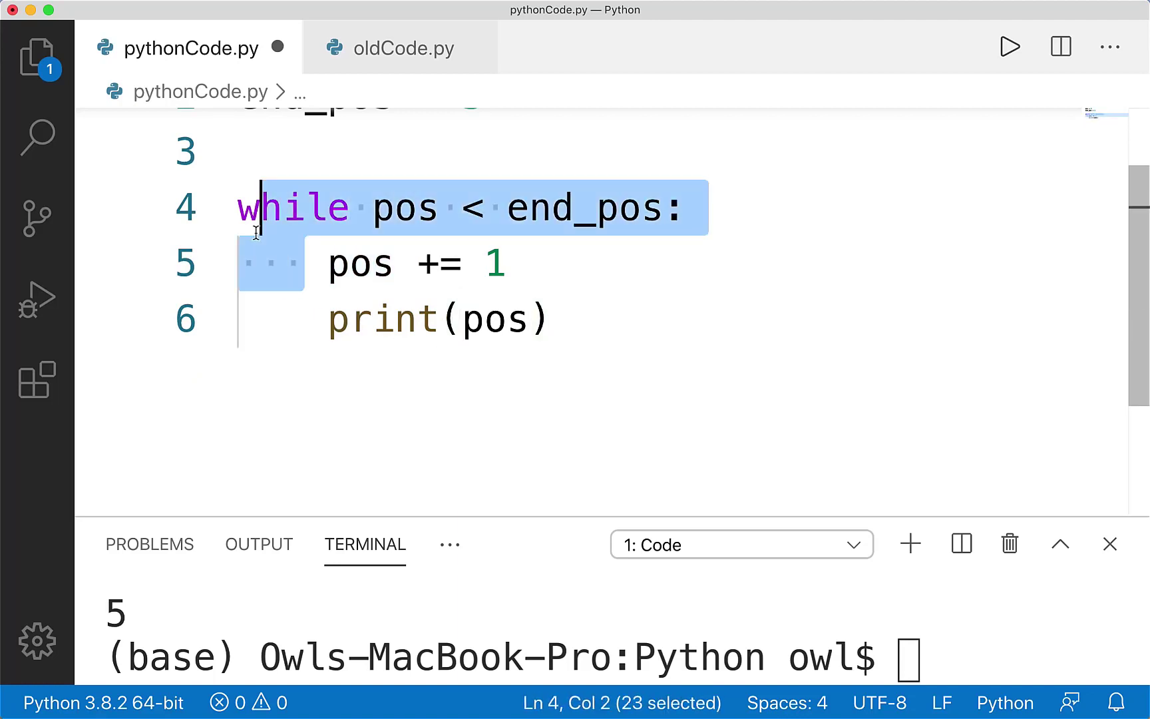
left_click(695, 206)
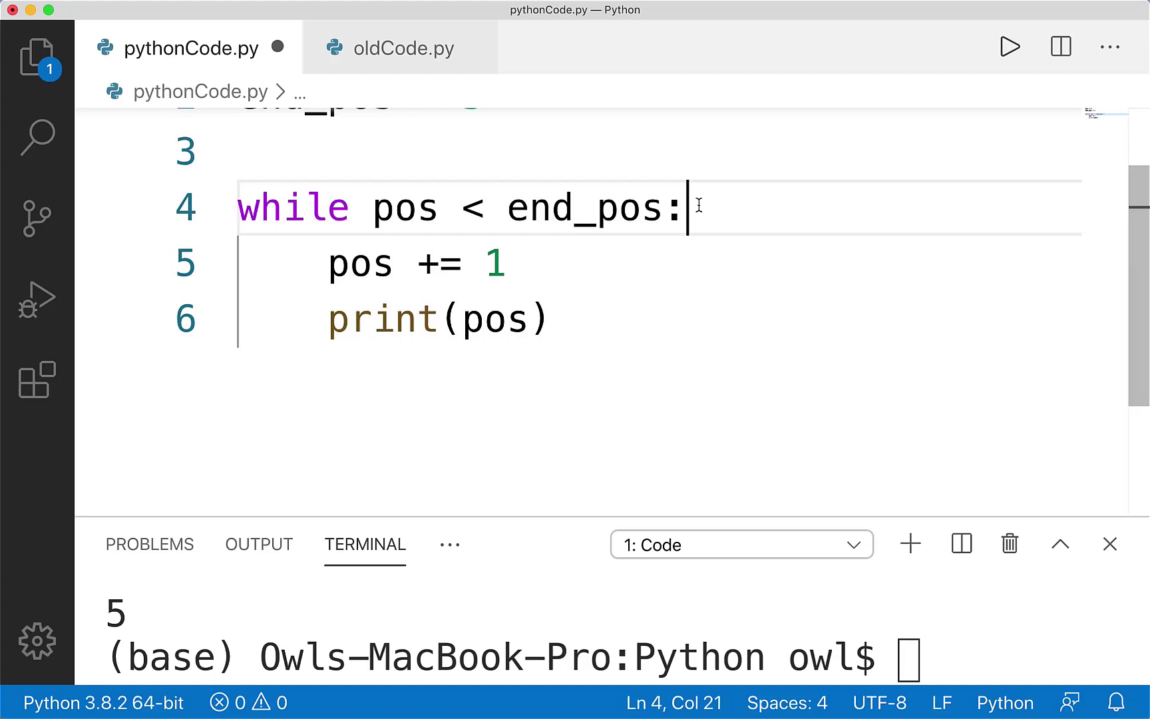
mouse_move(700, 205)
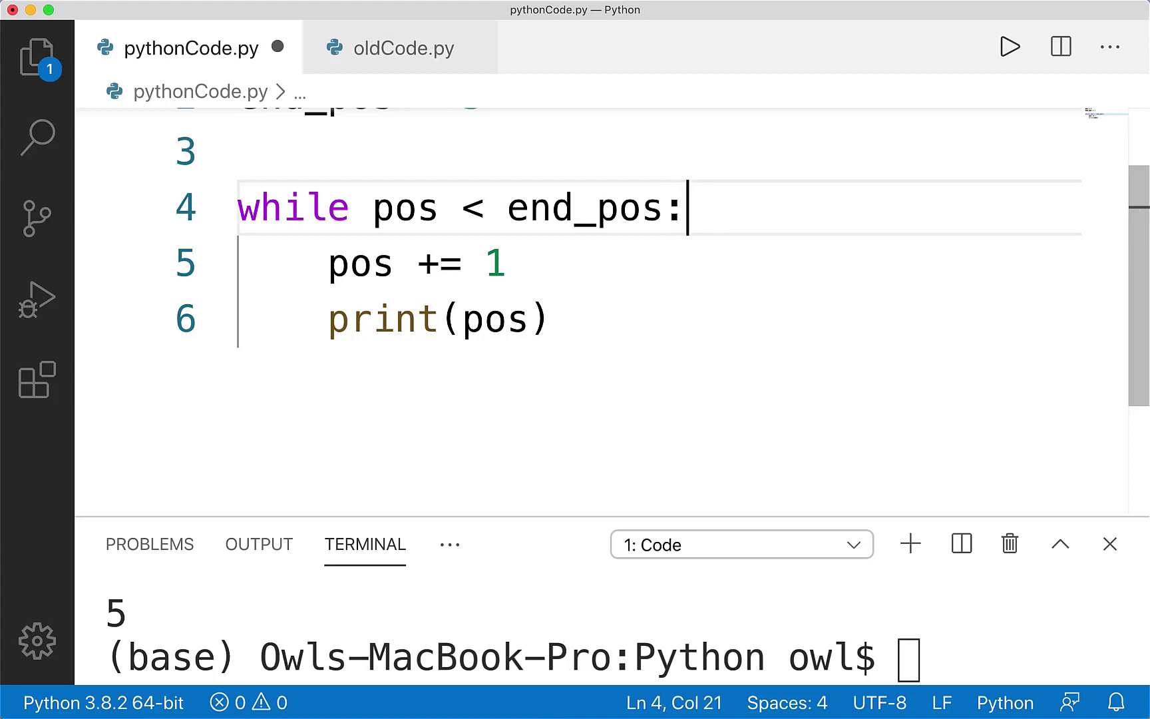
key("Enter")
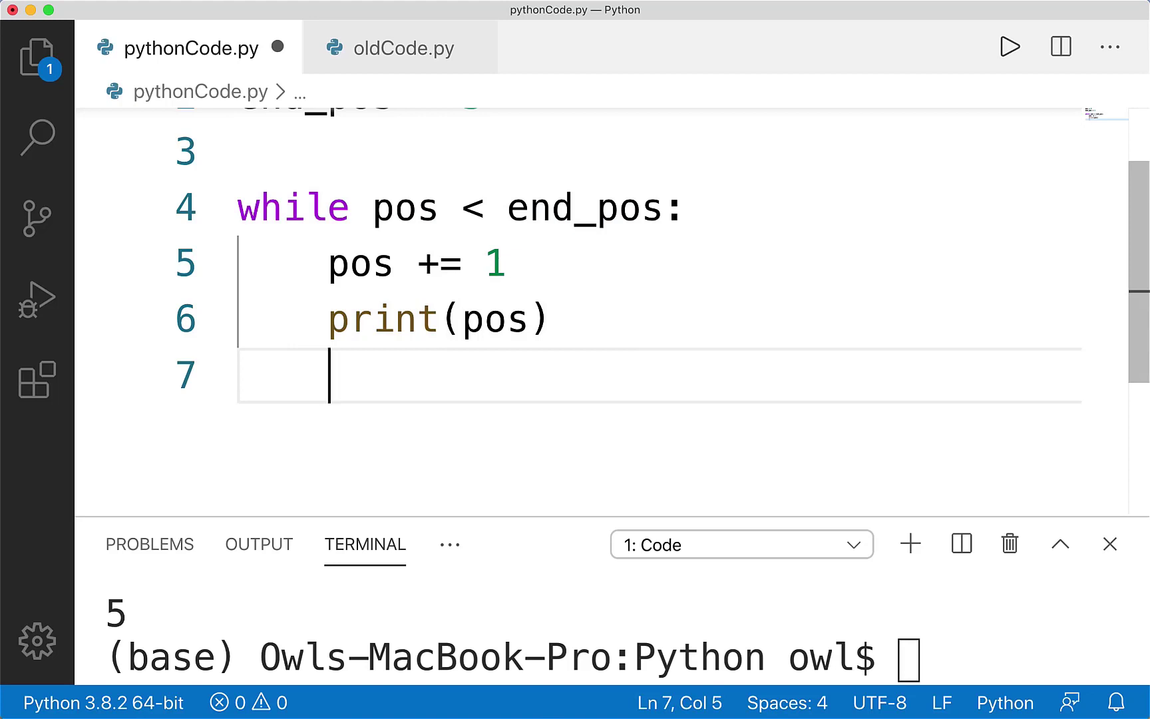
type("afsfds")
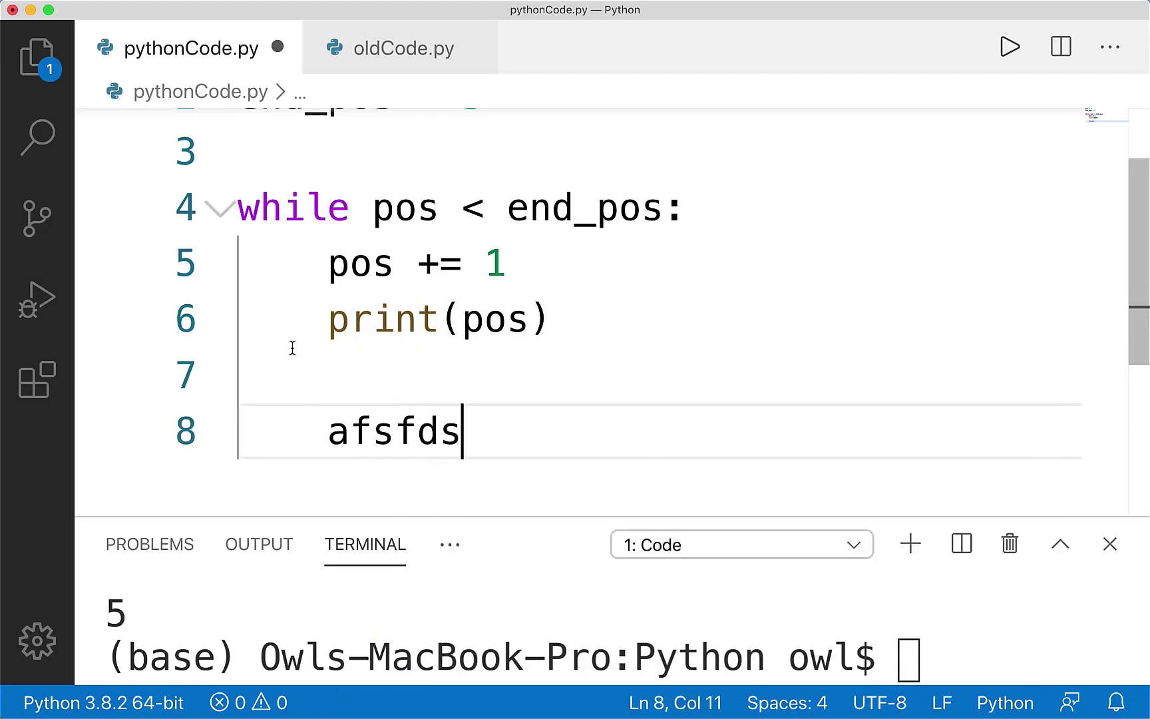
left_click(329, 451)
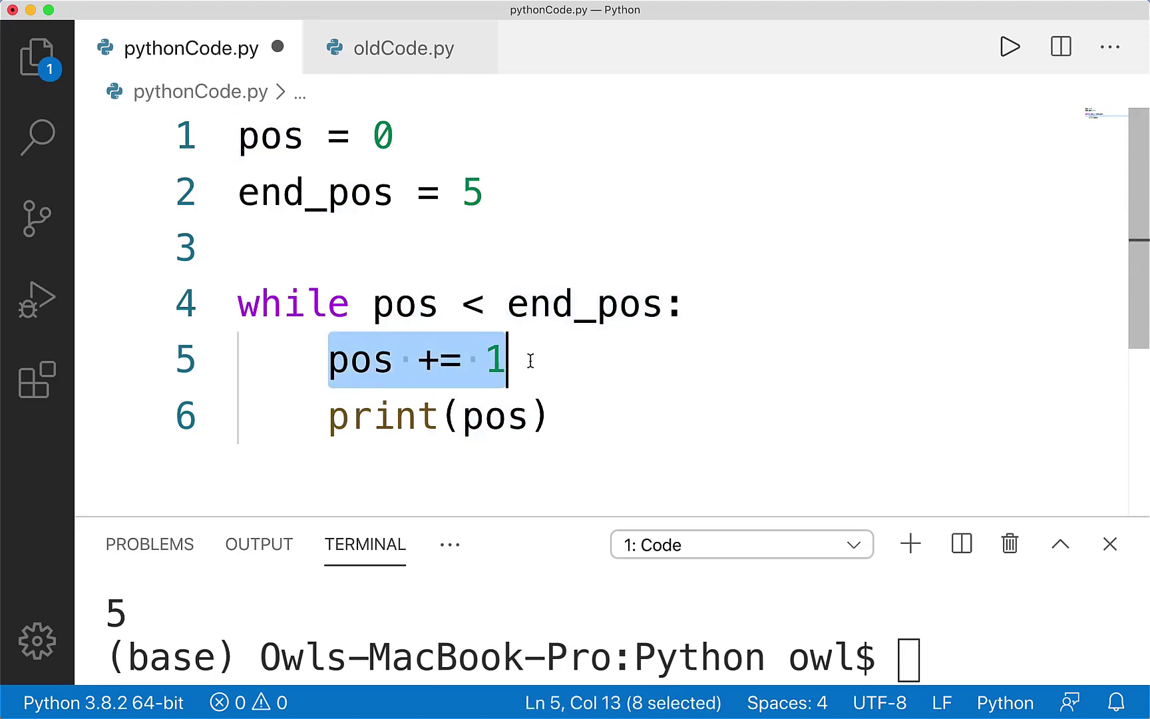
Step: Select and delete all the while-loop code, leaving pythonCode.py empty
key("cmd+/")
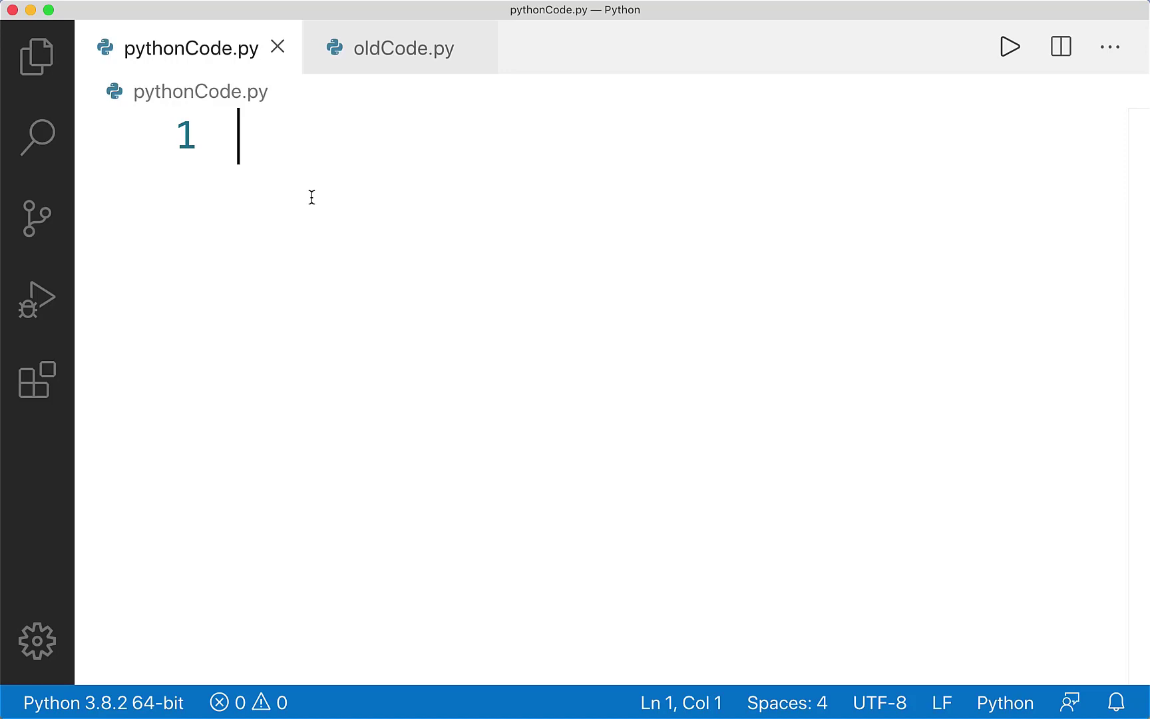
Step: Create an inventory list holding "Axe", "Knife" and "Helmet"
type("var invento")
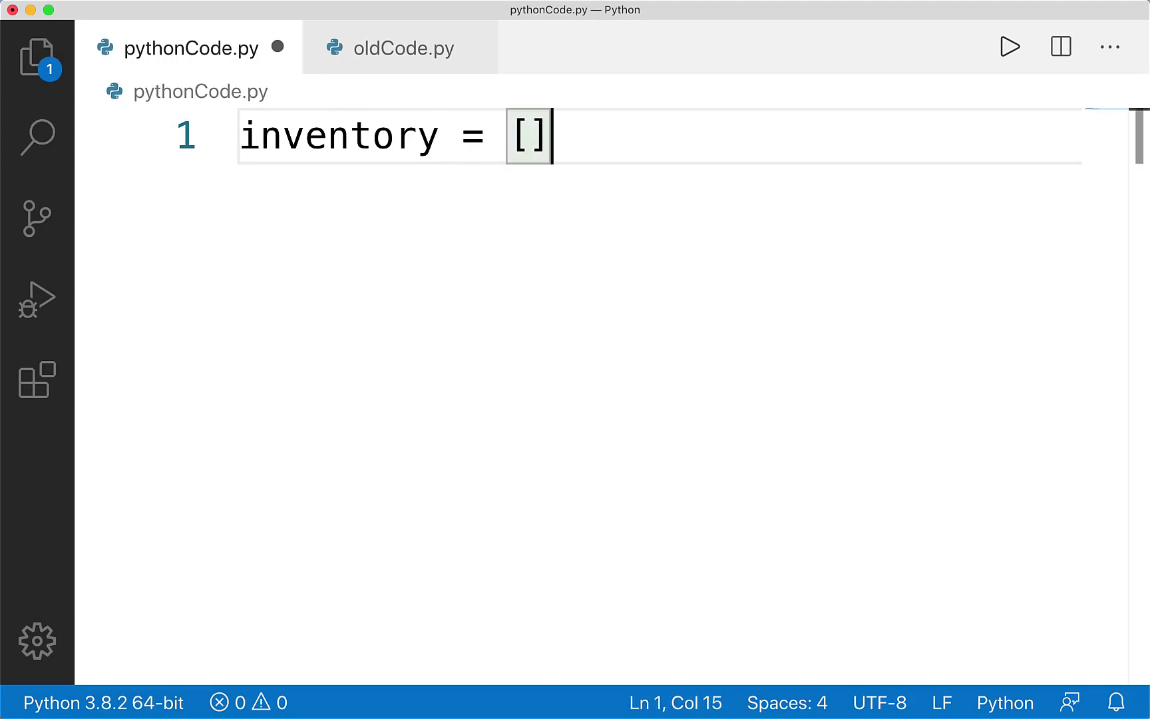
type("\"\"")
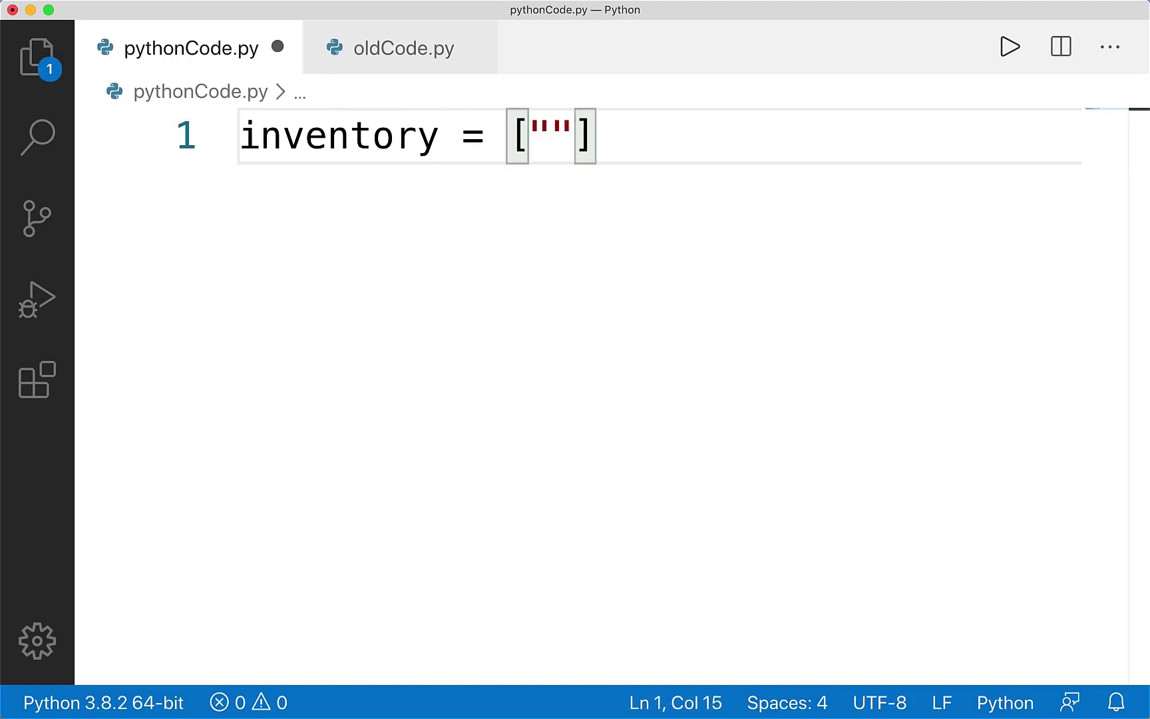
type("Ax")
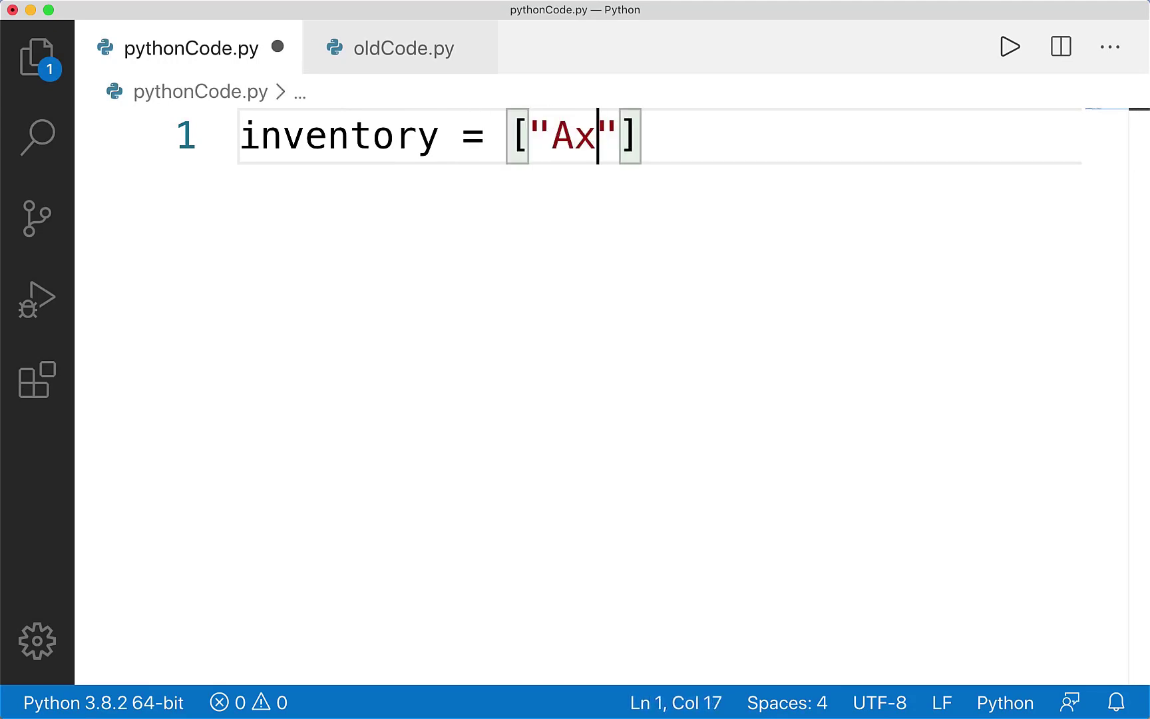
type("e\",")
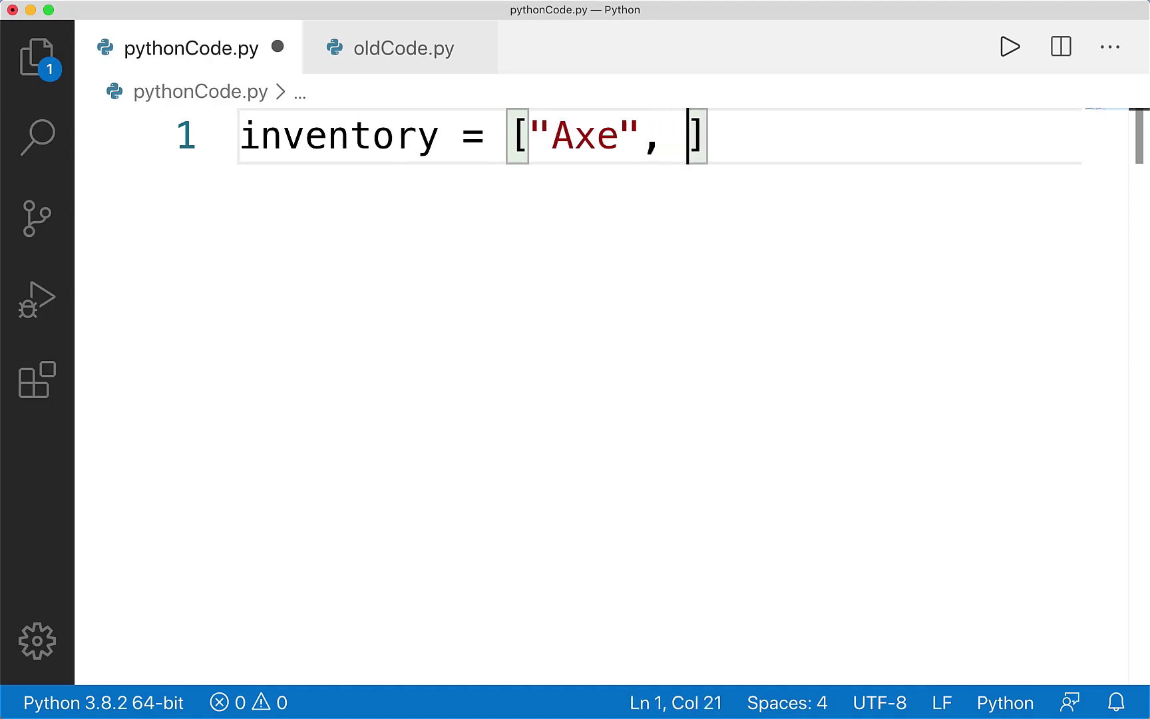
type("\"Knife\",")
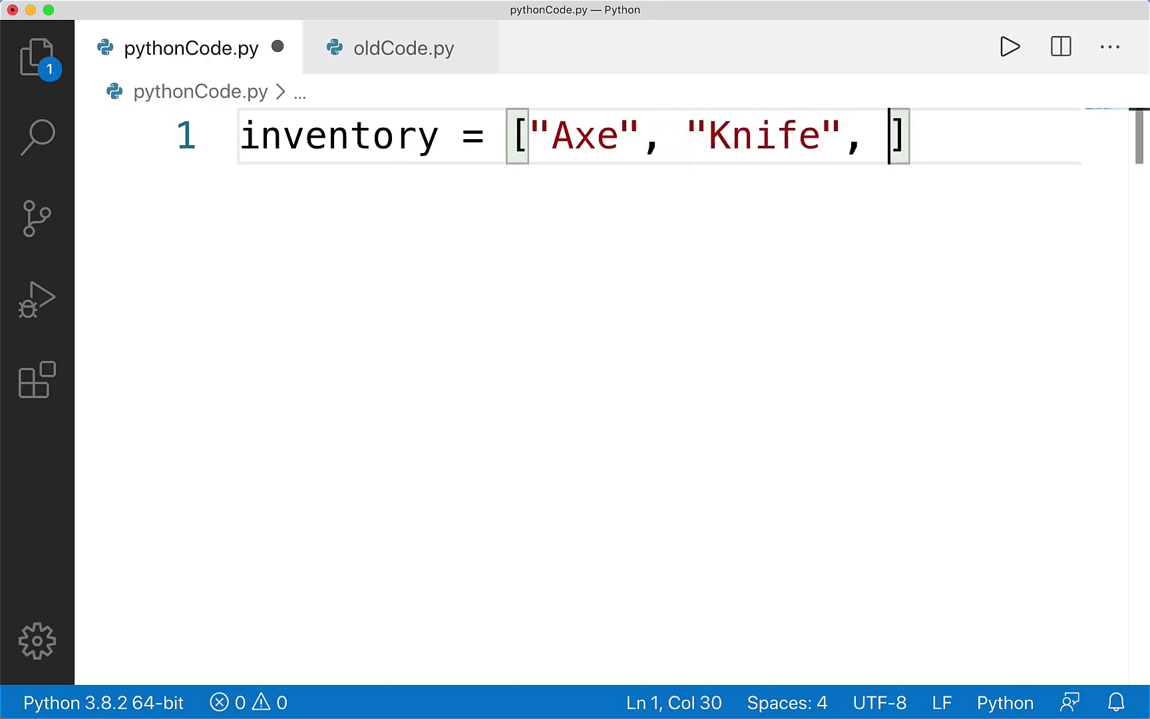
type("\"Helme\"")
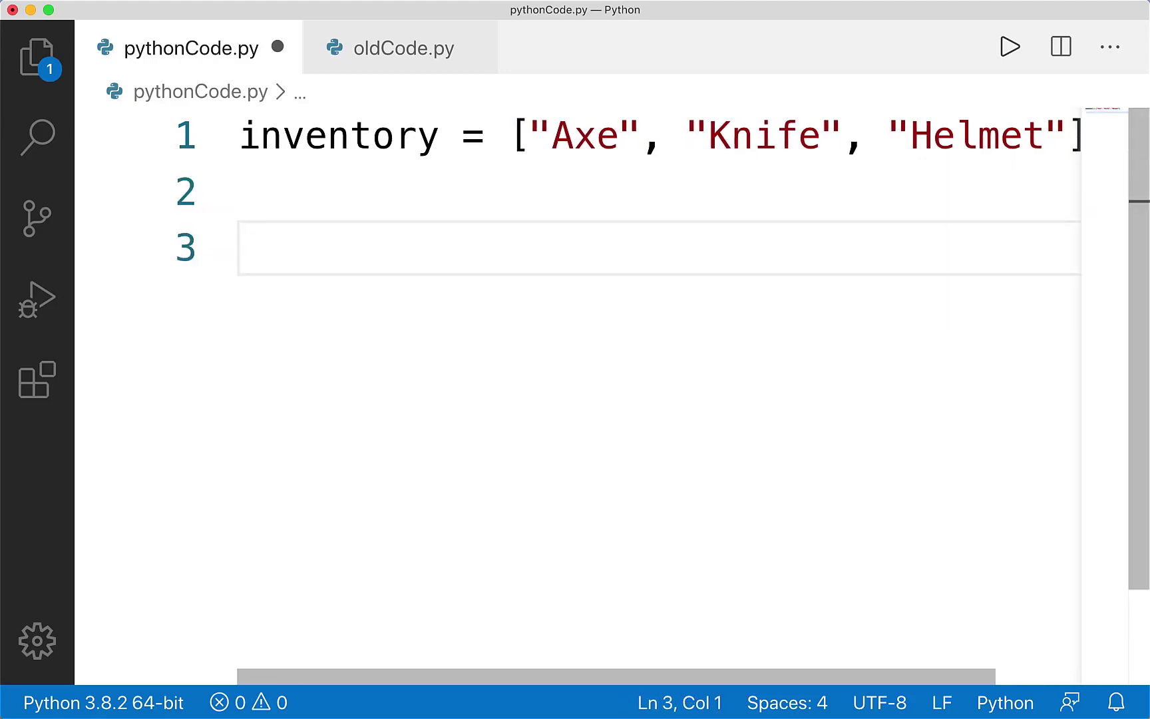
Step: Add a for loop over inventory that prints each item, then run it
type("inventory[")
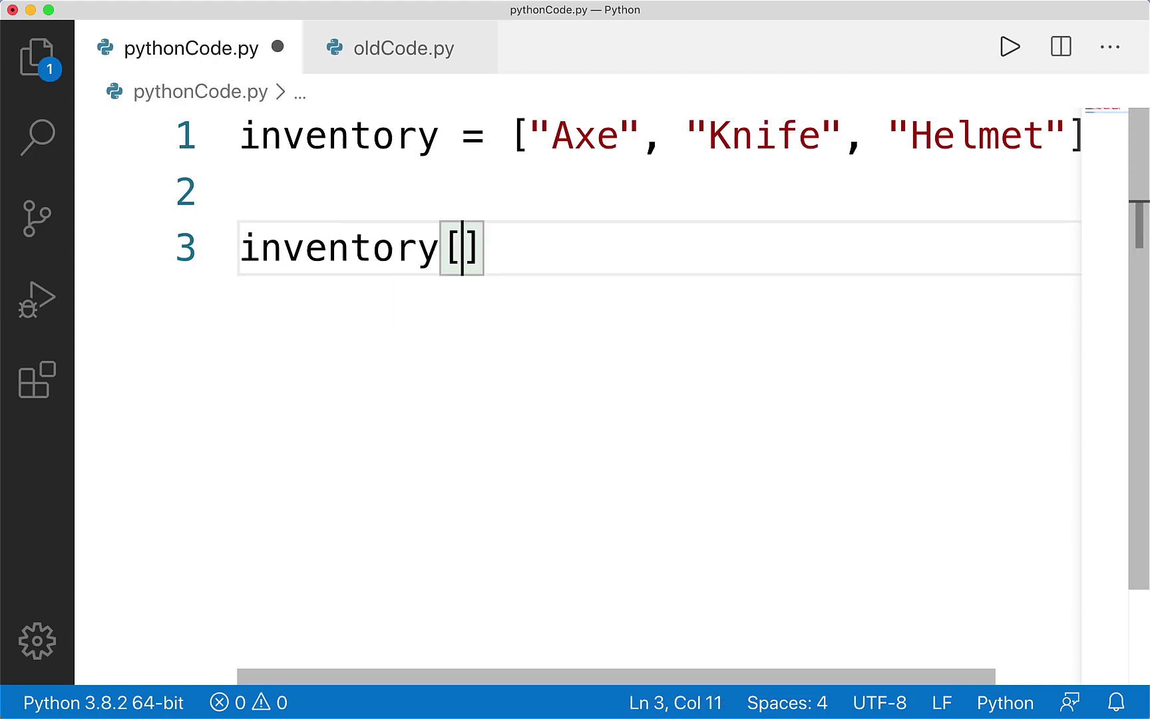
type("0")
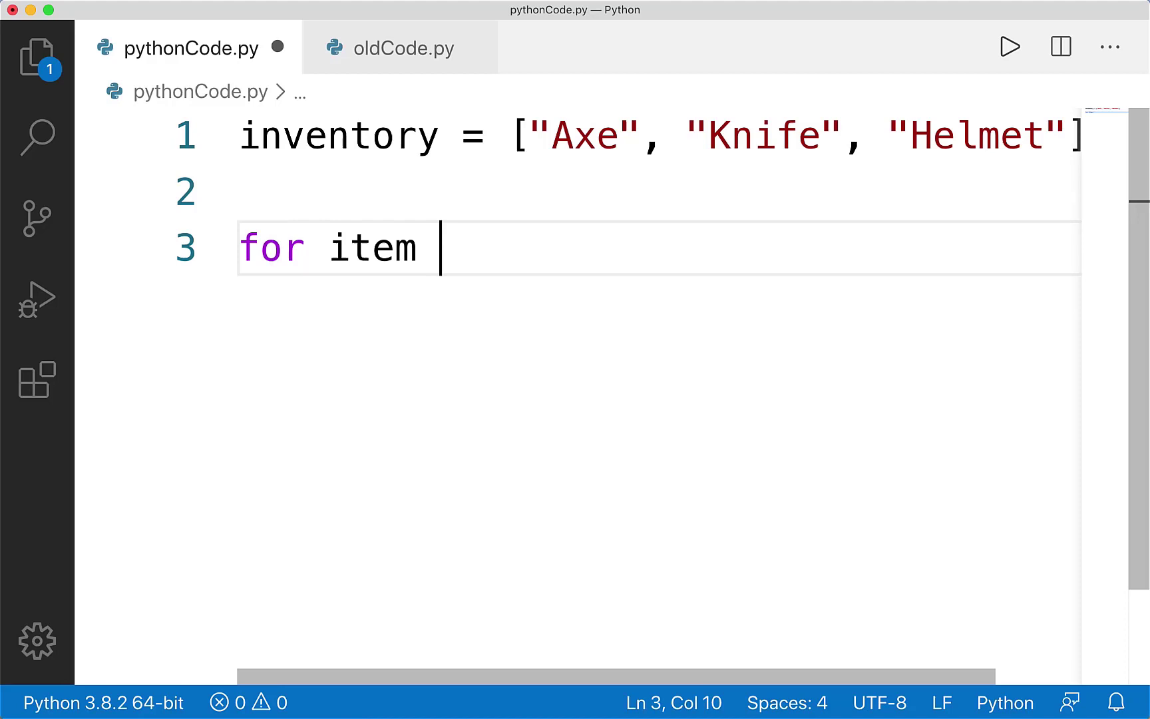
type("in inventory:")
type("print(item)")
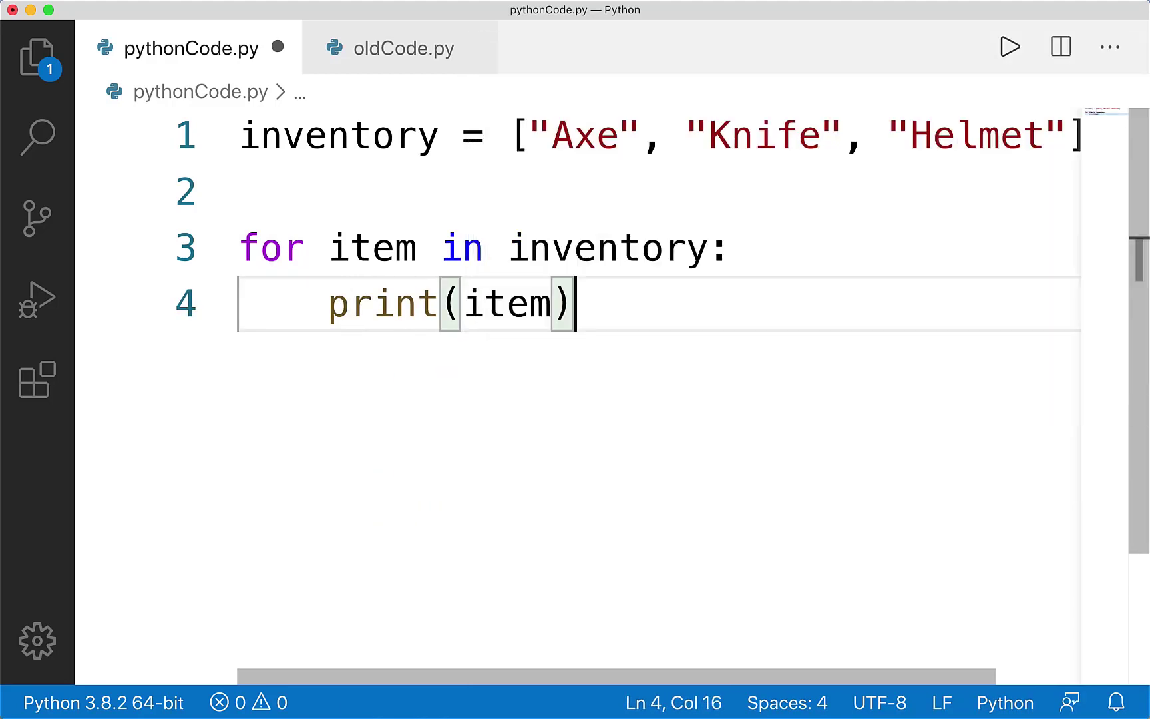
left_click(1008, 46)
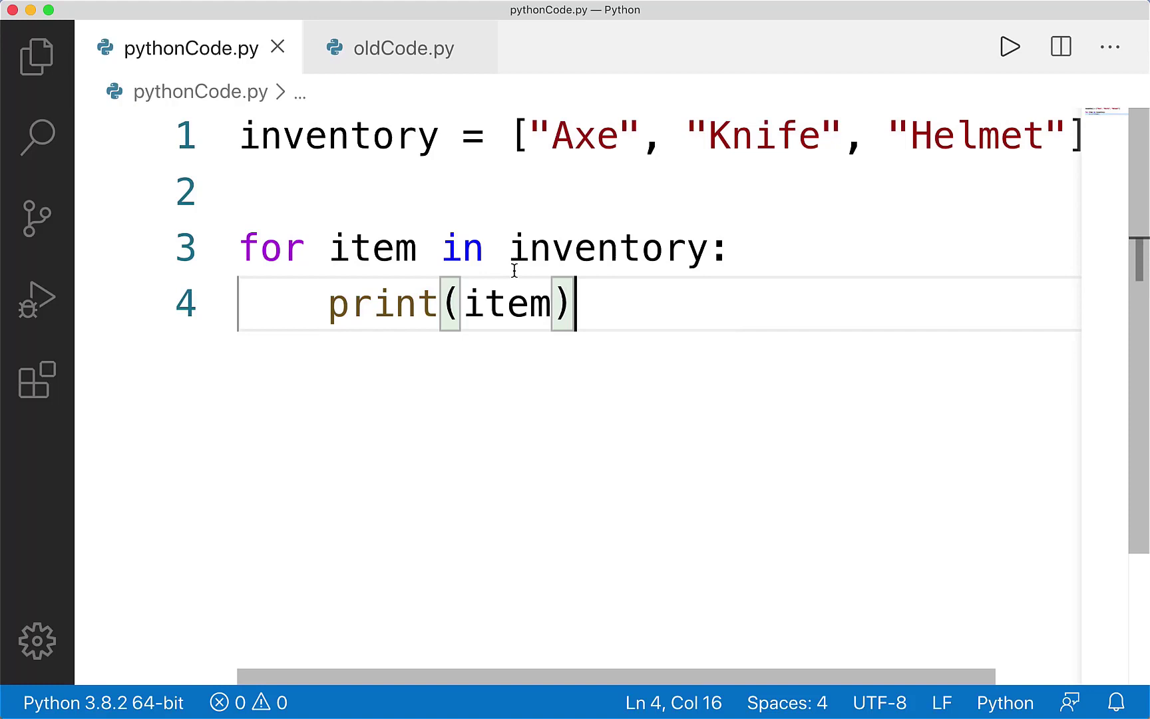
double_click(273, 247)
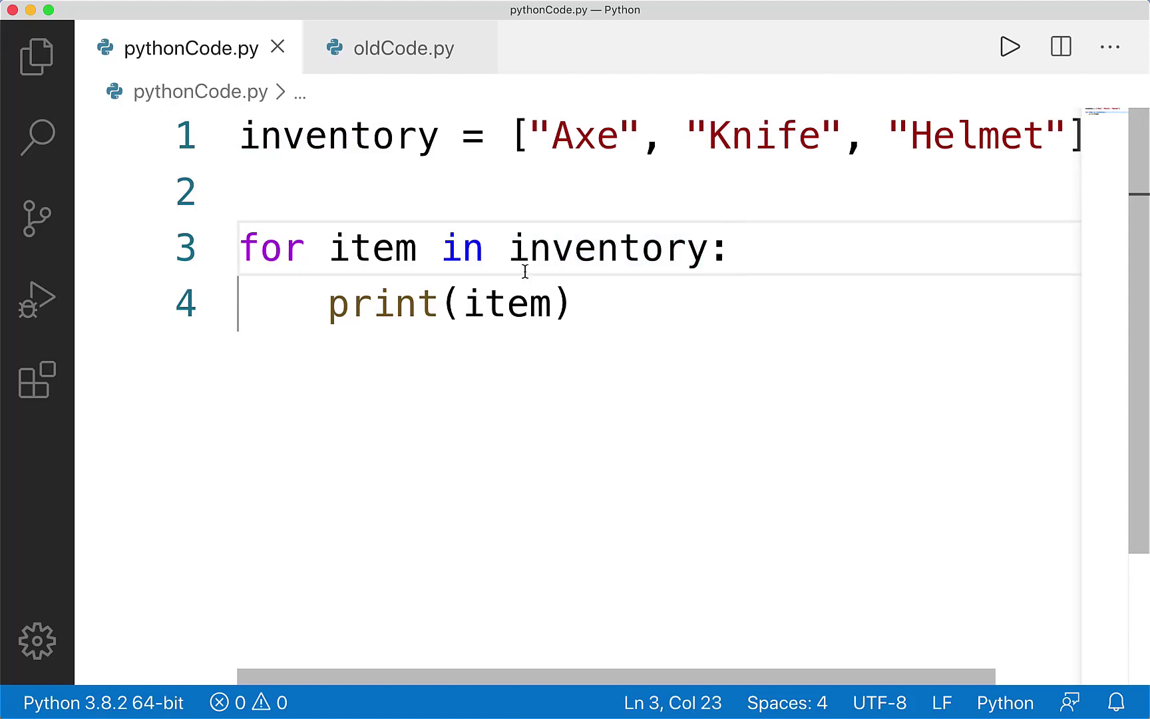
double_click(607, 248)
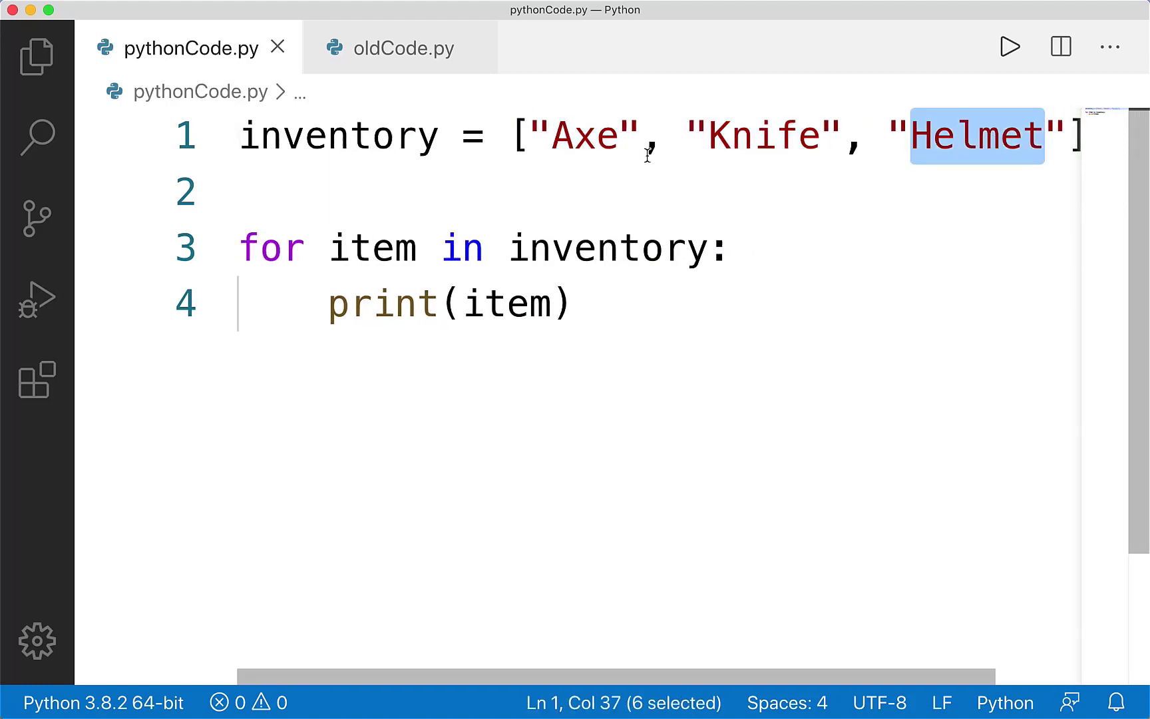
mouse_move(394, 289)
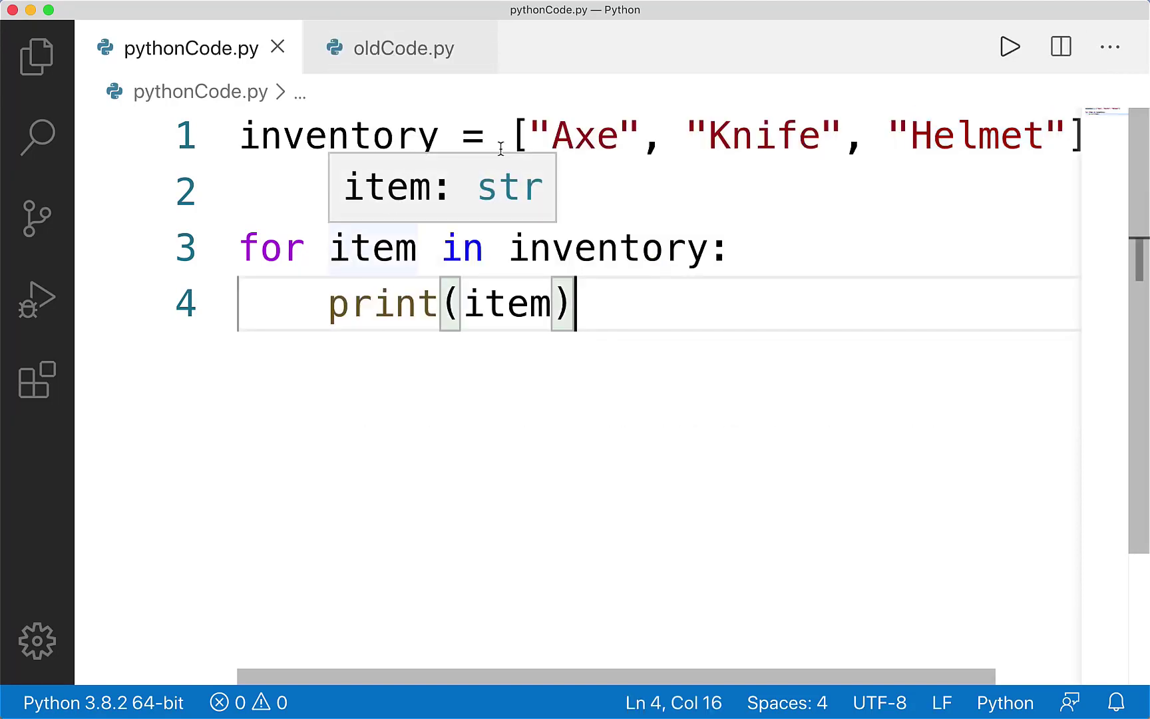
double_click(372, 248)
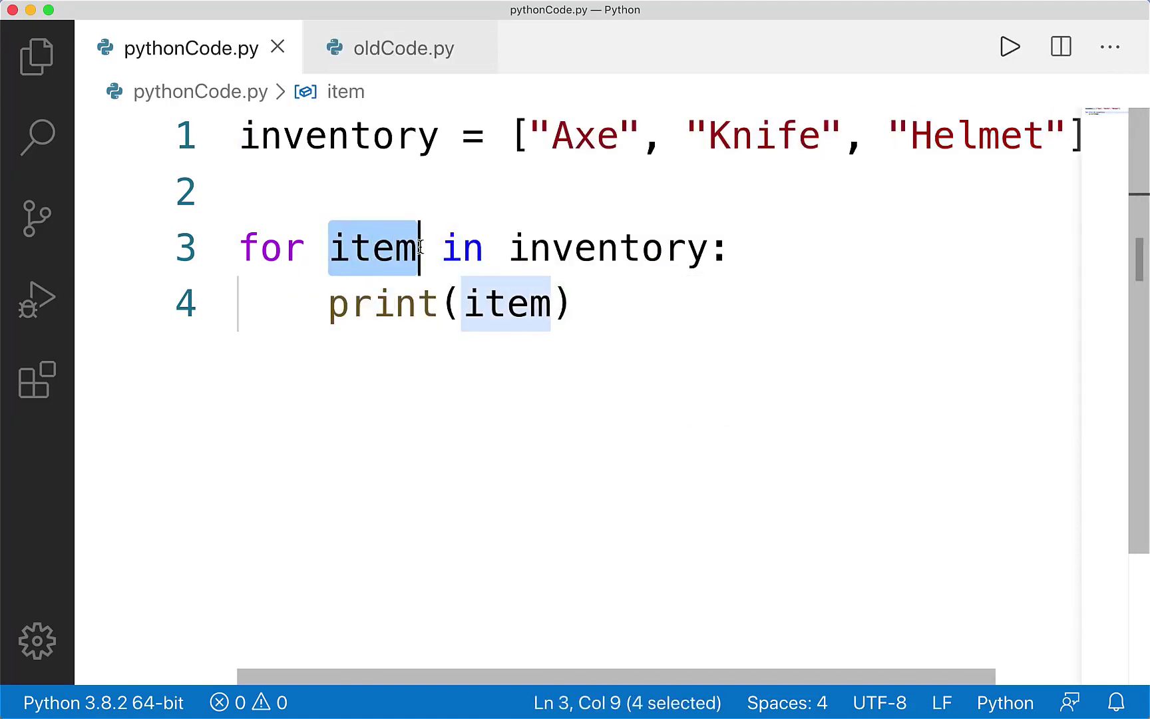
left_click(575, 266)
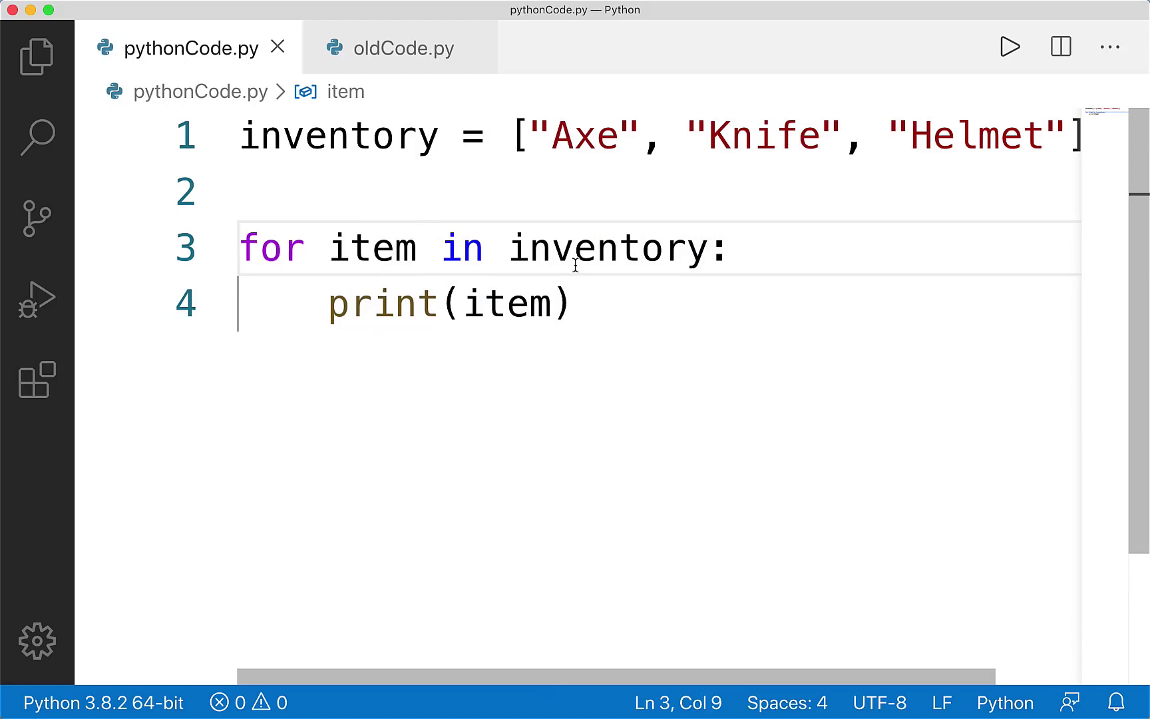
mouse_move(413, 211)
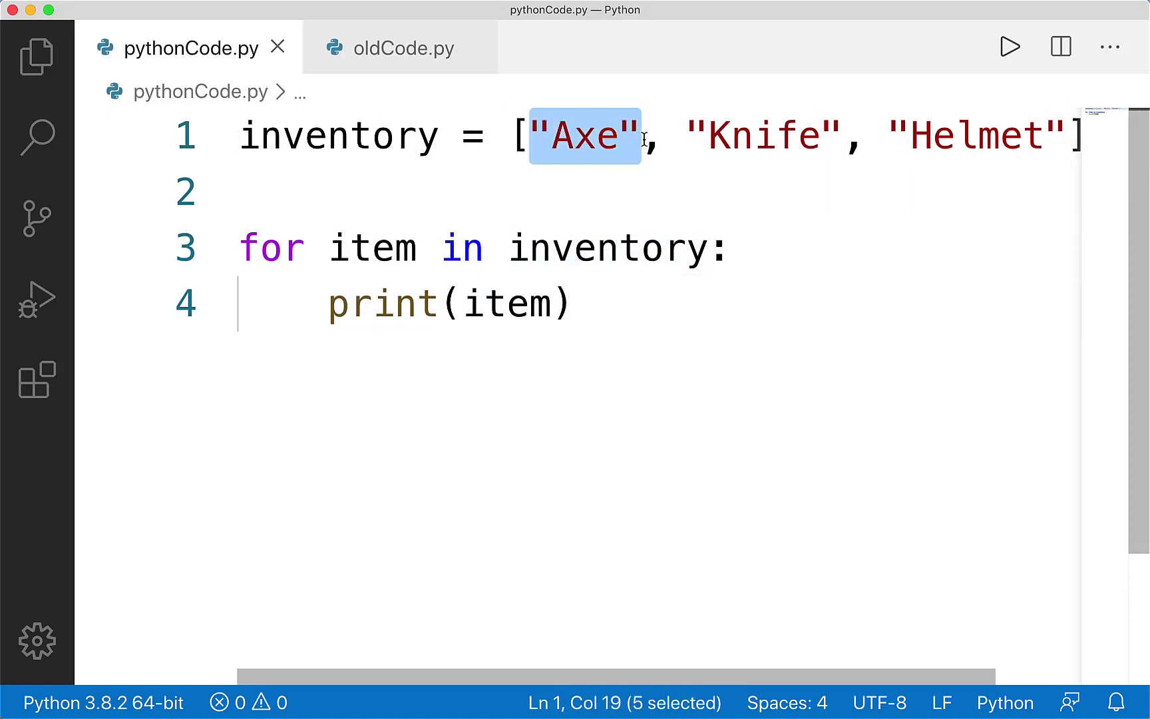
double_click(372, 247)
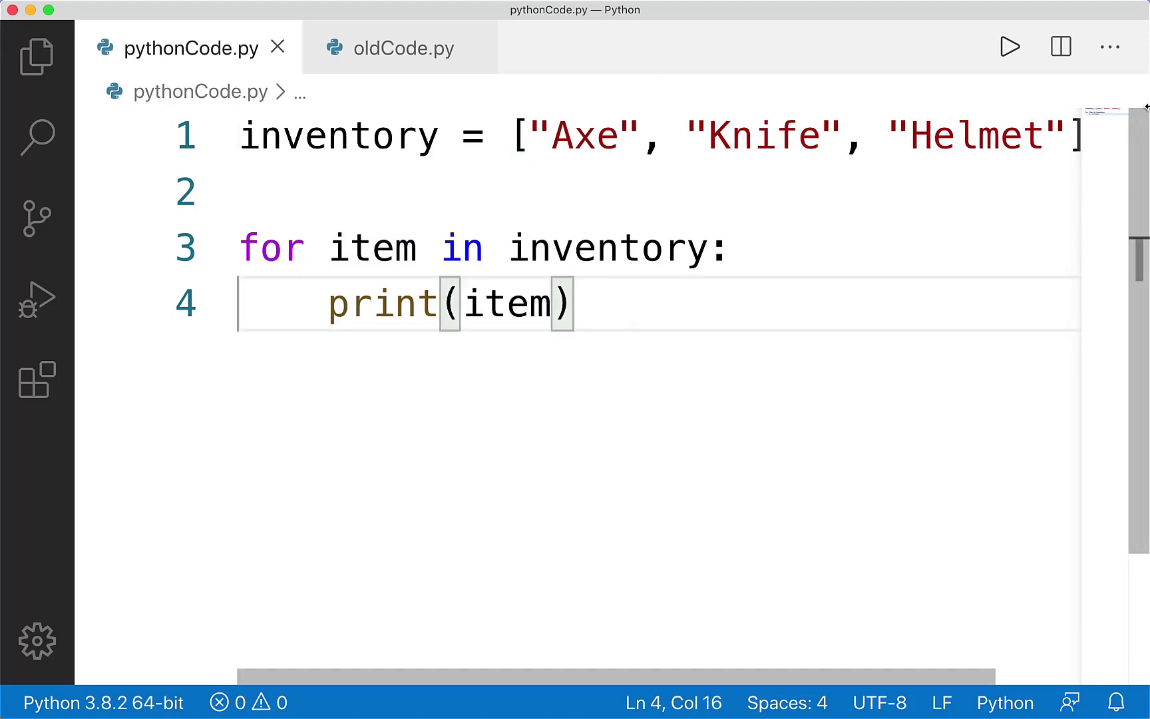
mouse_move(959, 271)
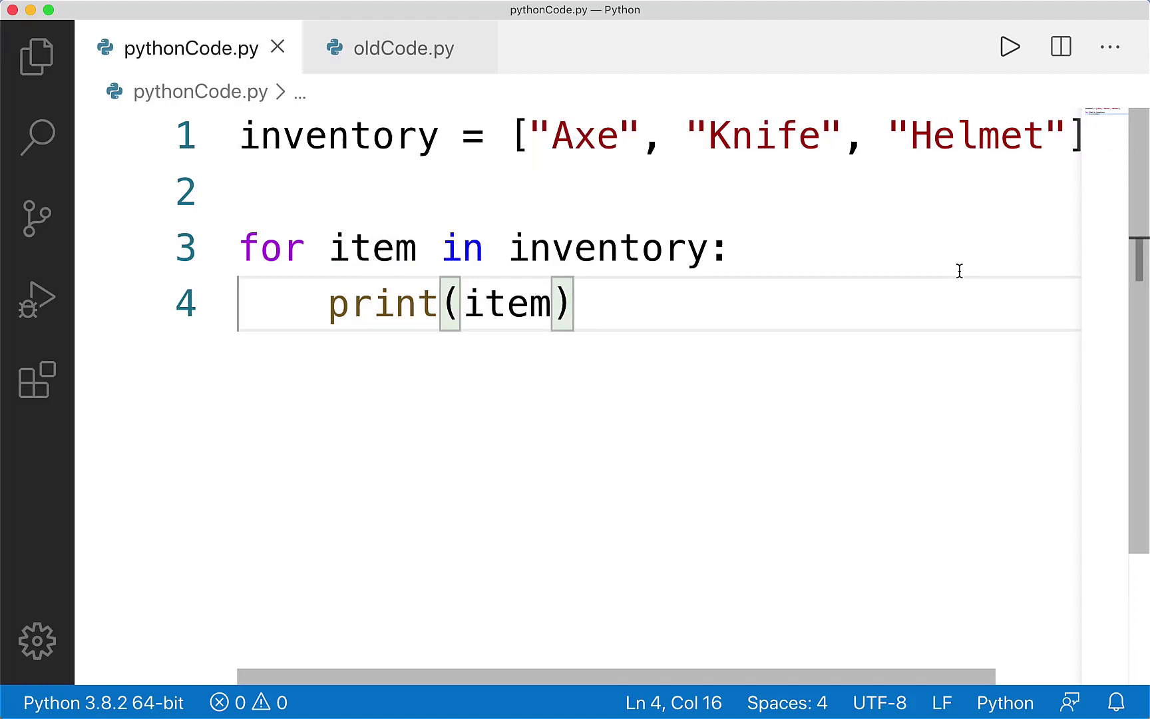
mouse_move(528, 261)
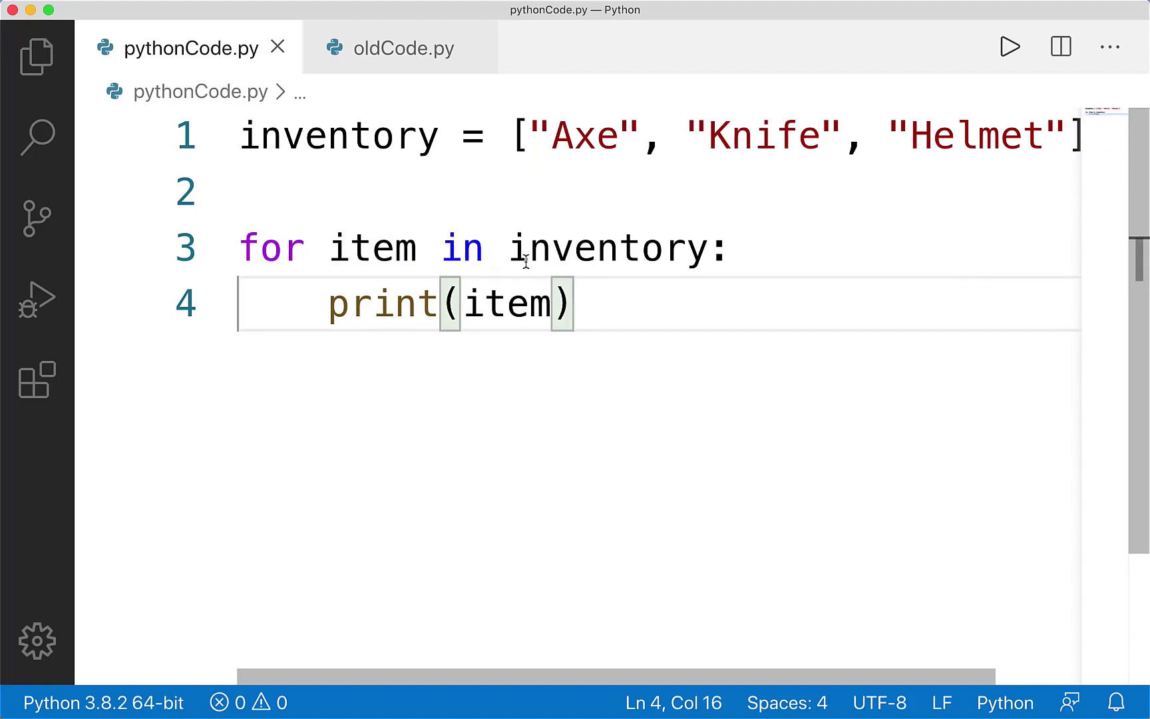
Step: Below print(item), write 'for i in range(5):' with an indented print(i), then run it
left_click(821, 135)
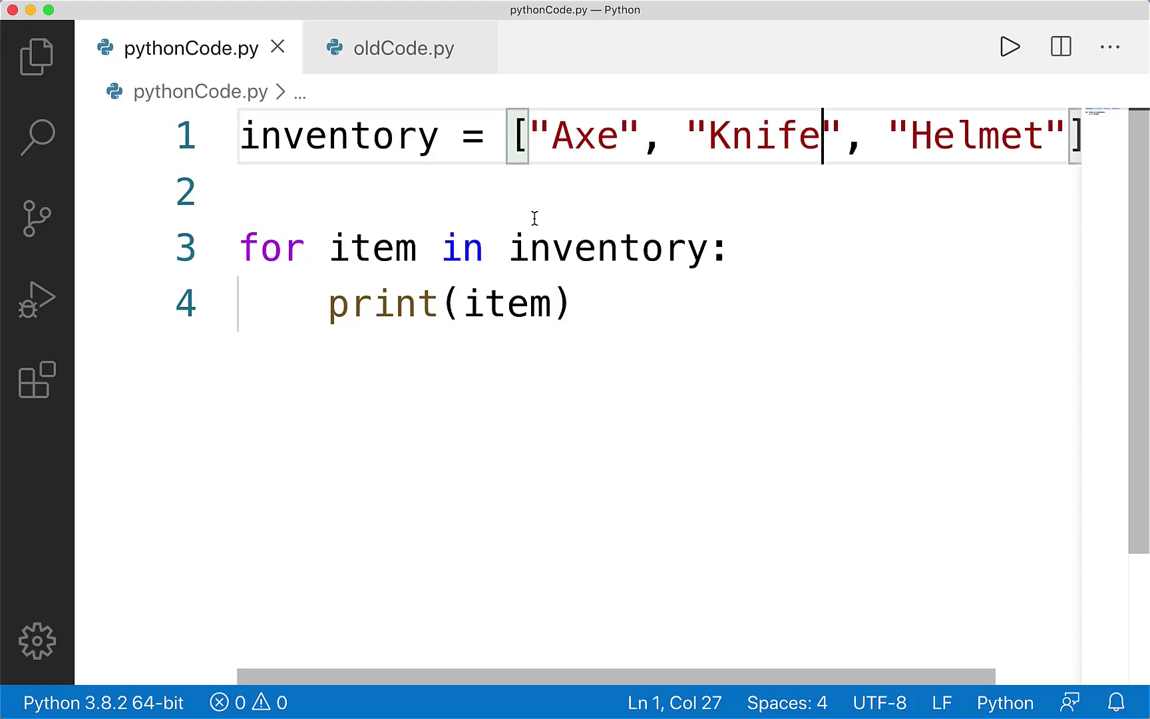
left_click(802, 314)
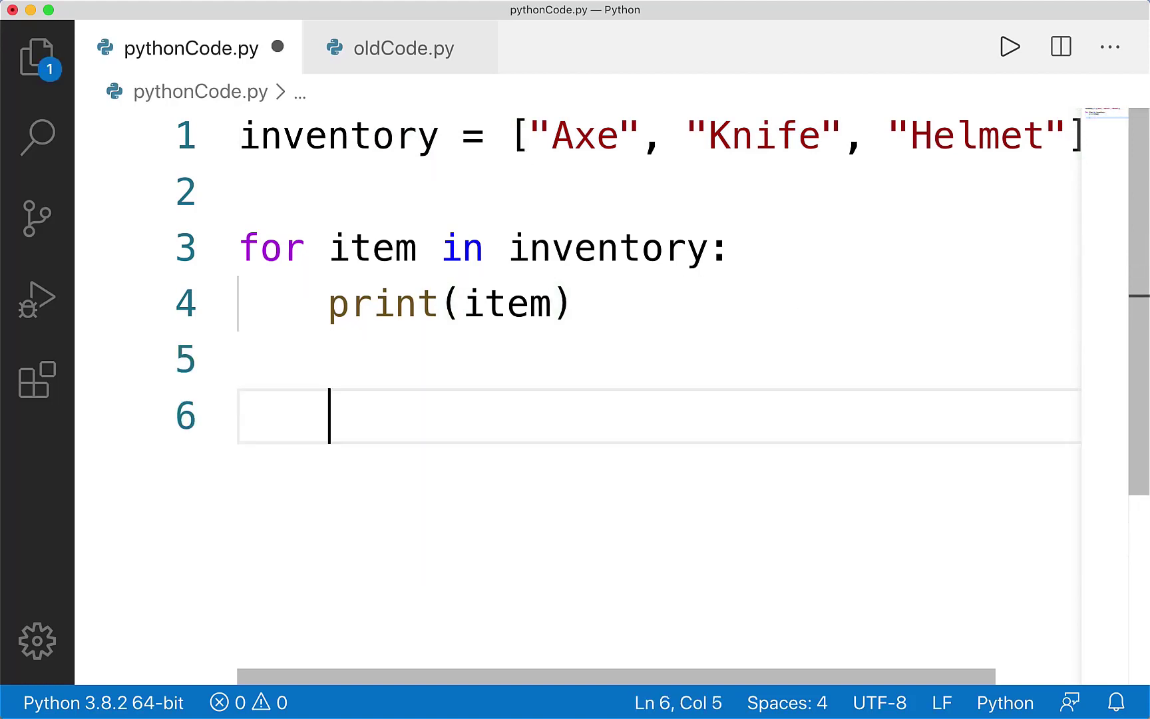
type("for")
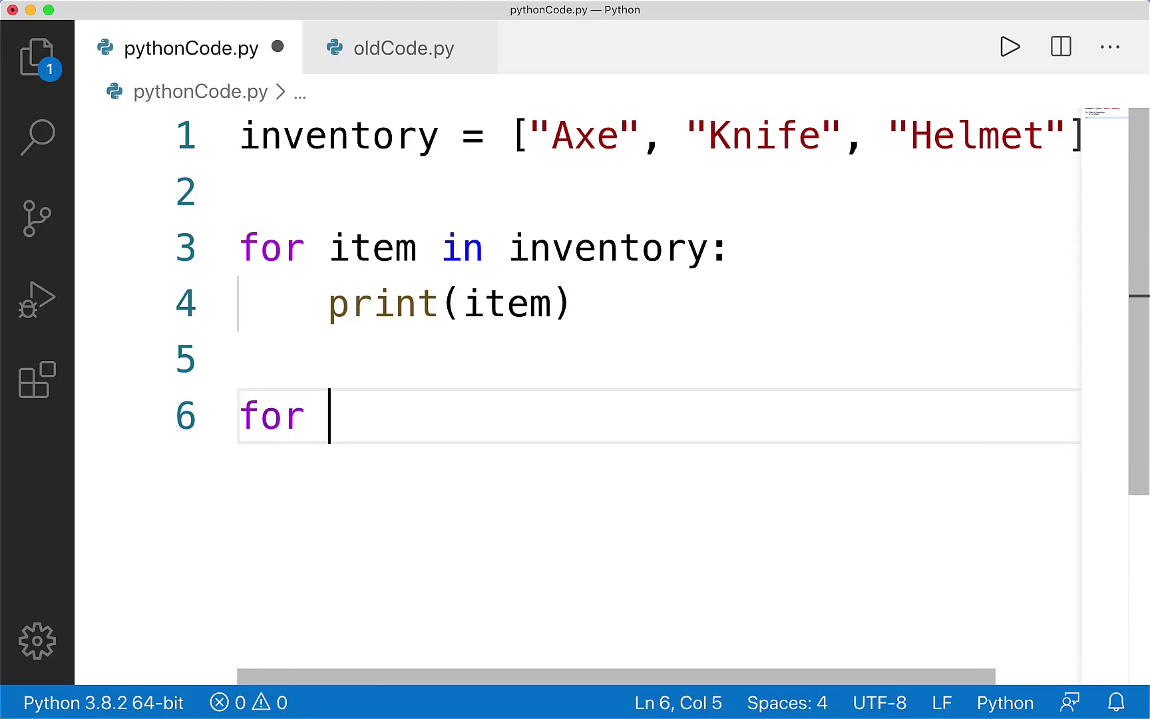
type("i in range(")
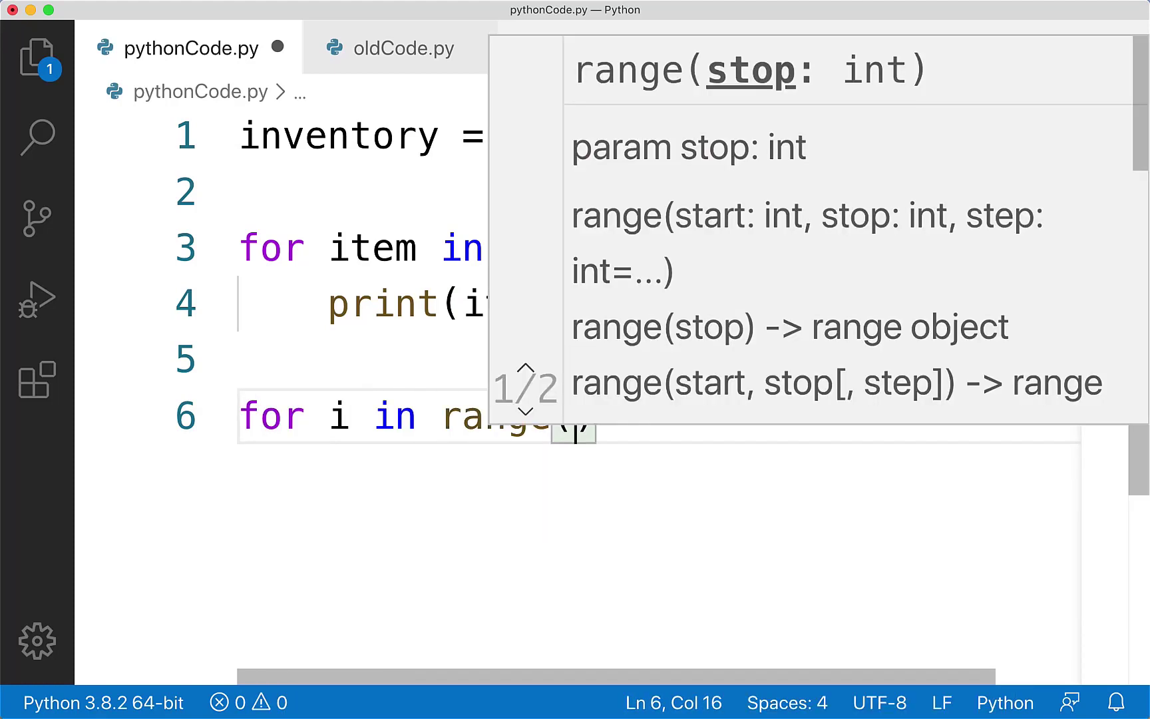
type("s")
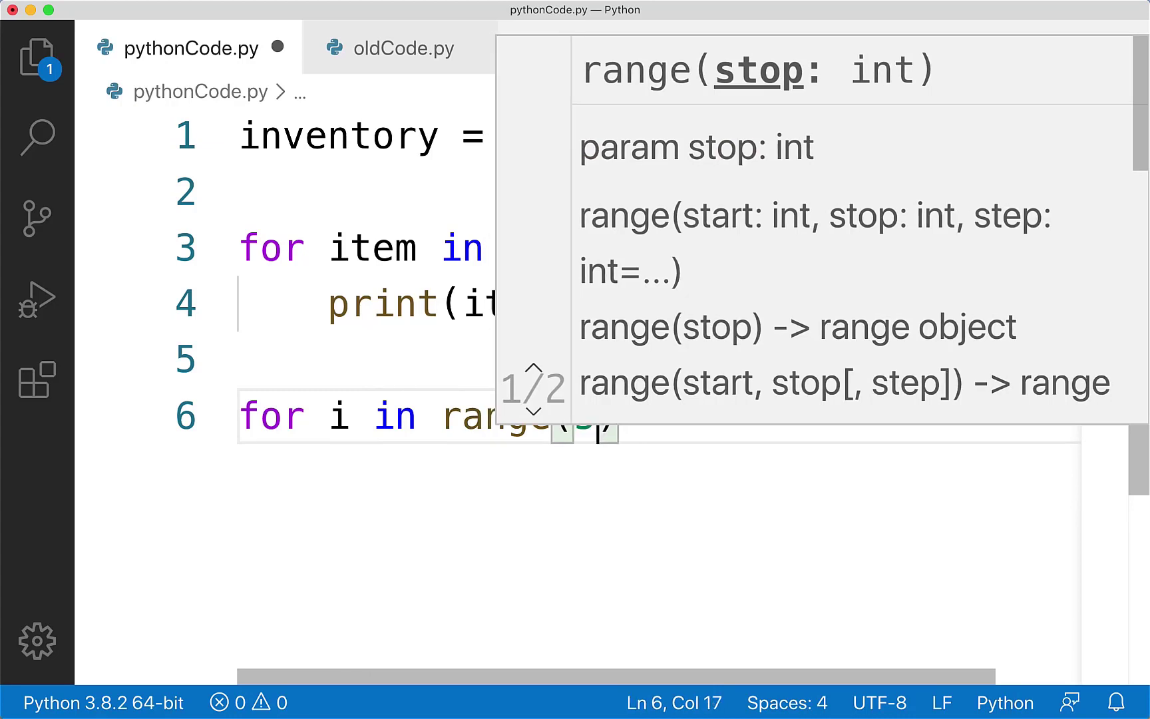
type("):")
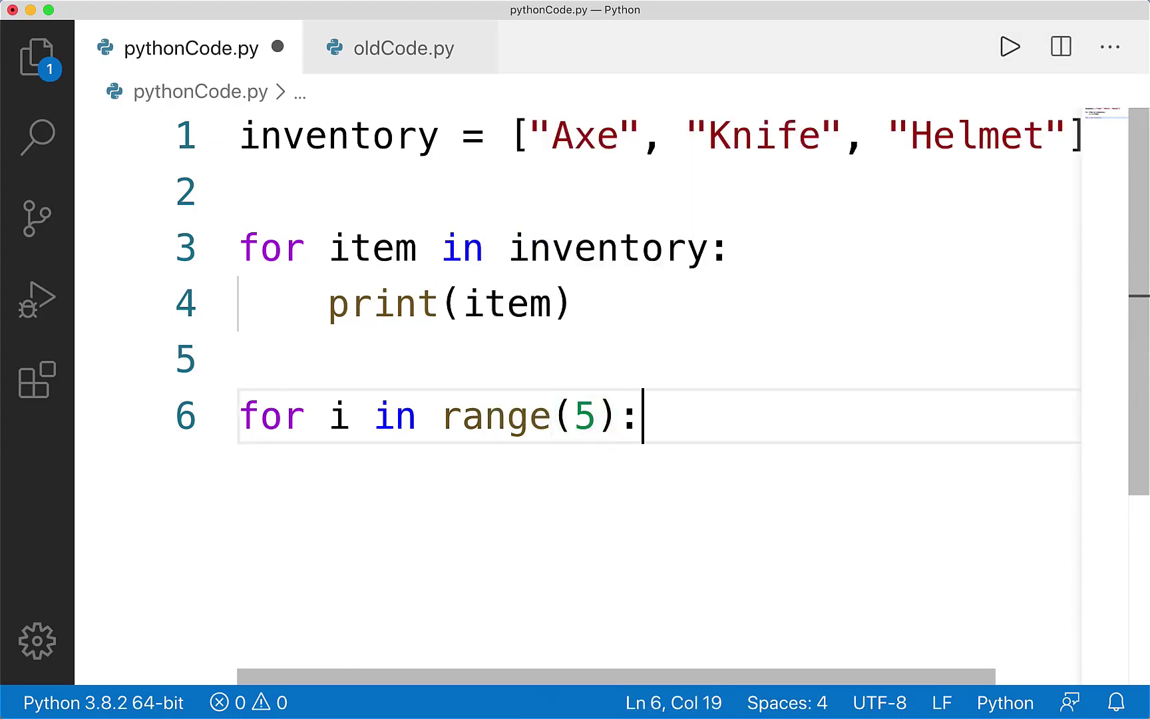
type("print()")
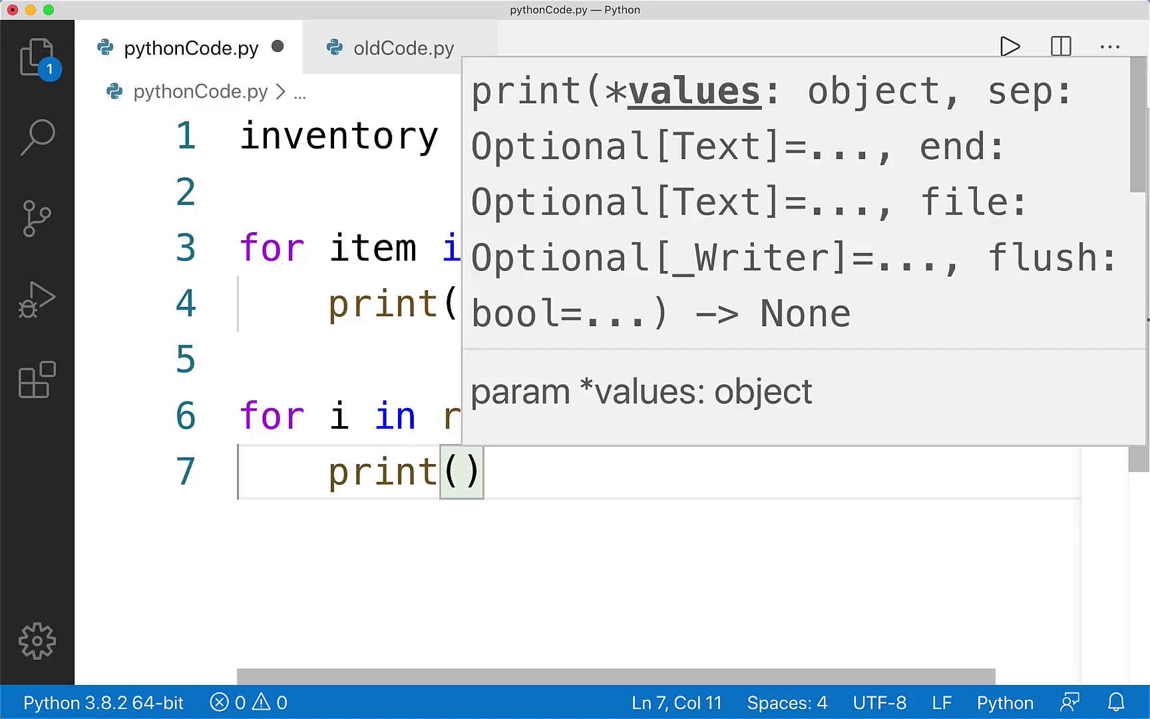
type("i")
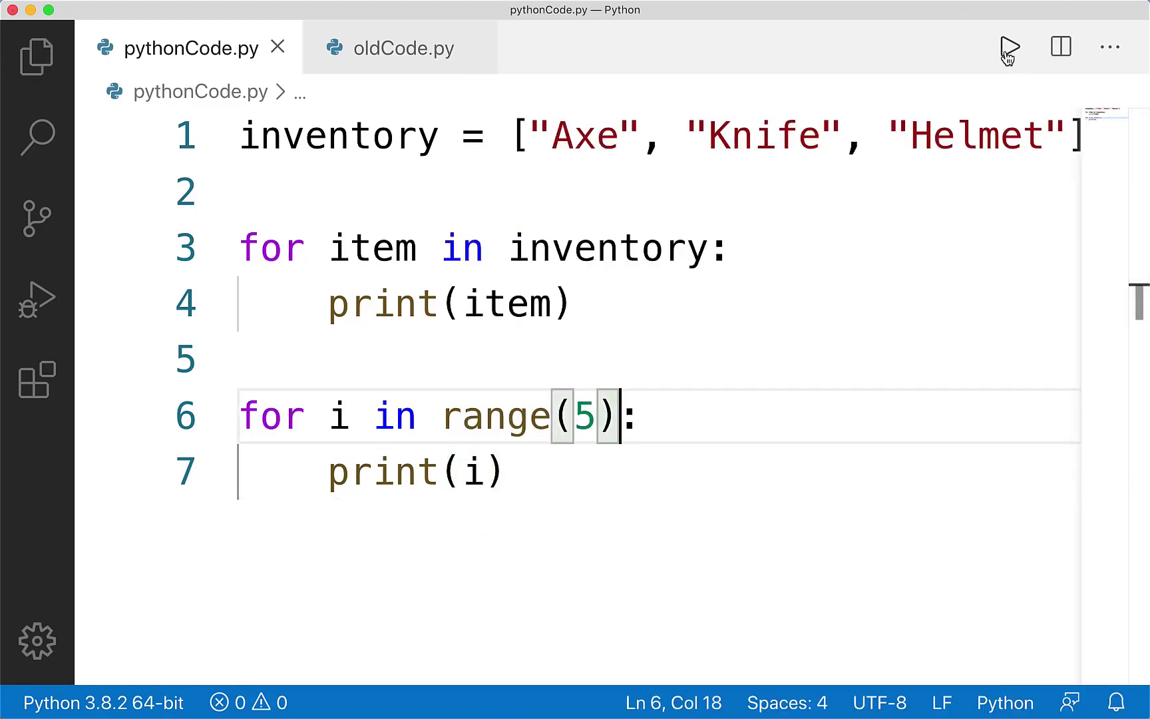
left_click(1010, 45)
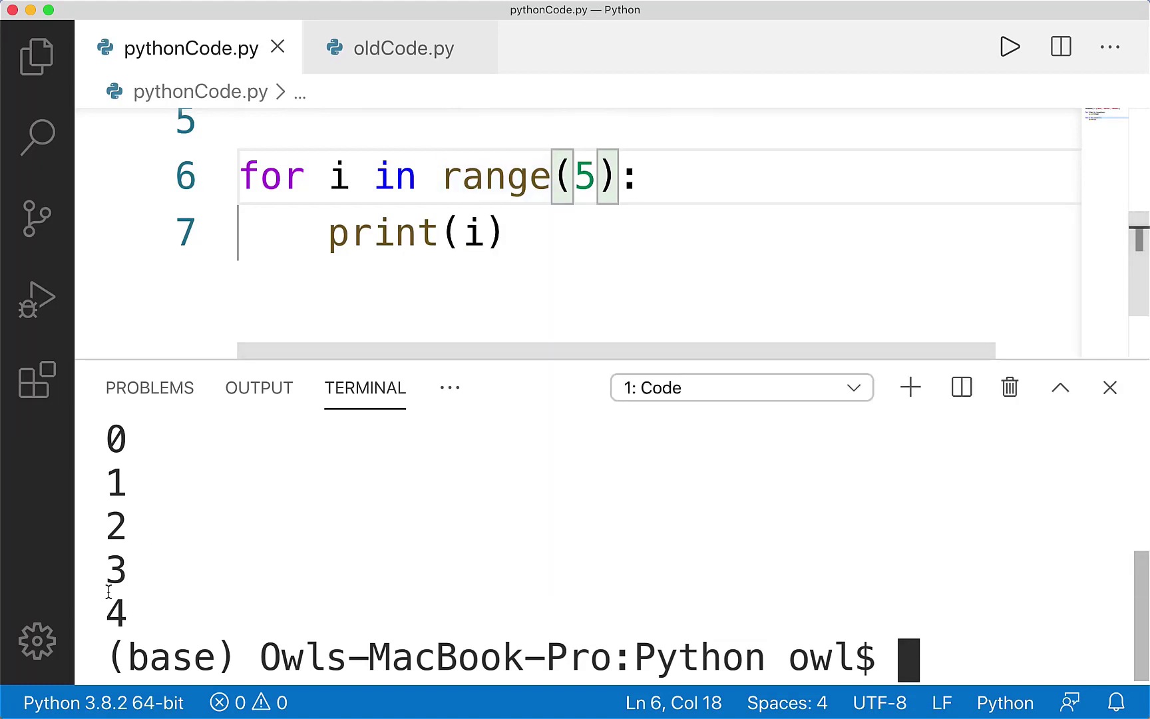
Step: After the terminal prints 0–4, close it so both loops are fully in view
double_click(584, 175)
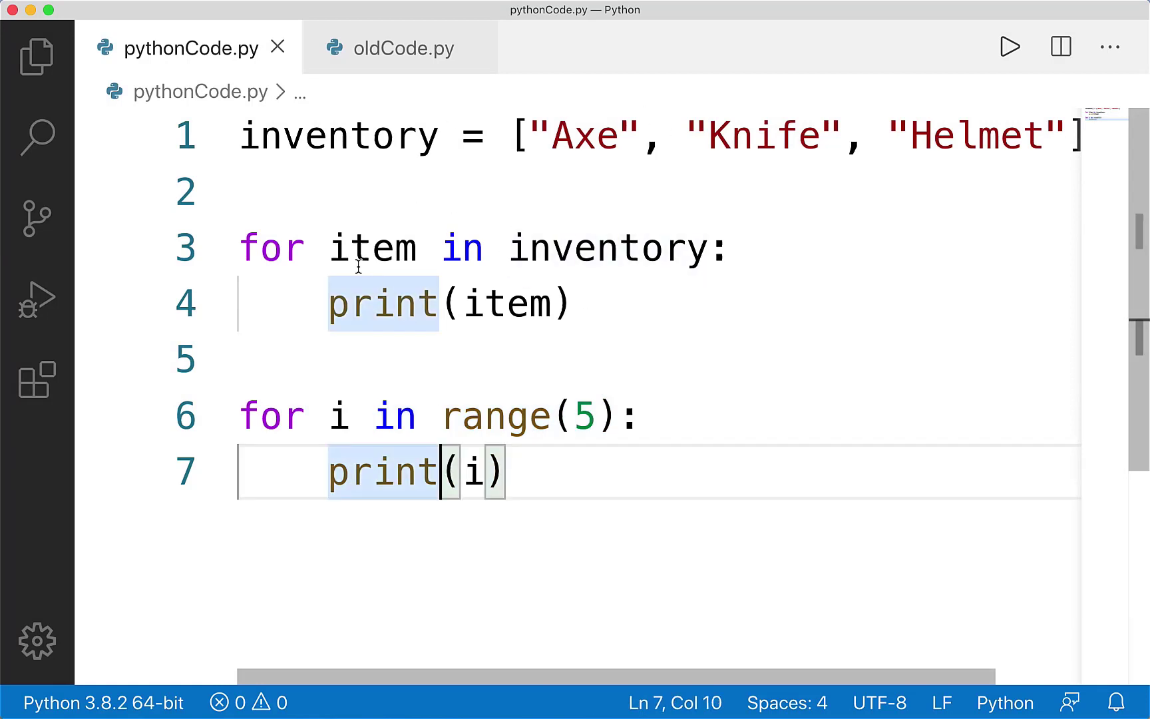
left_click(621, 372)
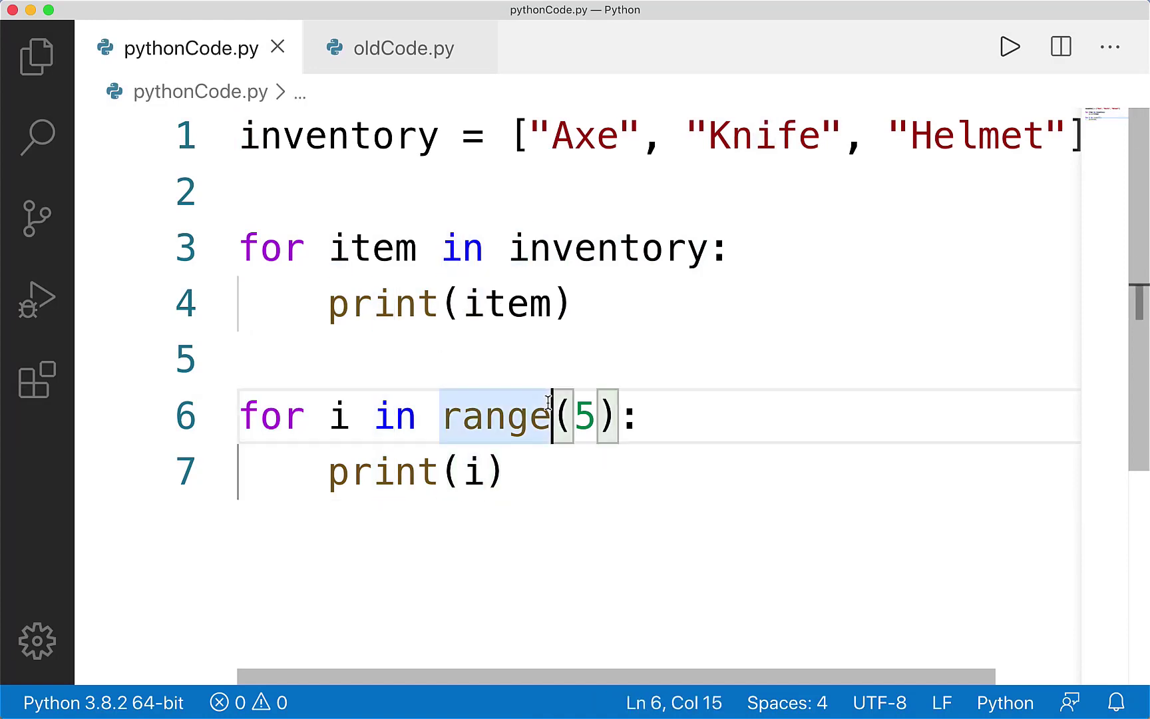
left_click(600, 415)
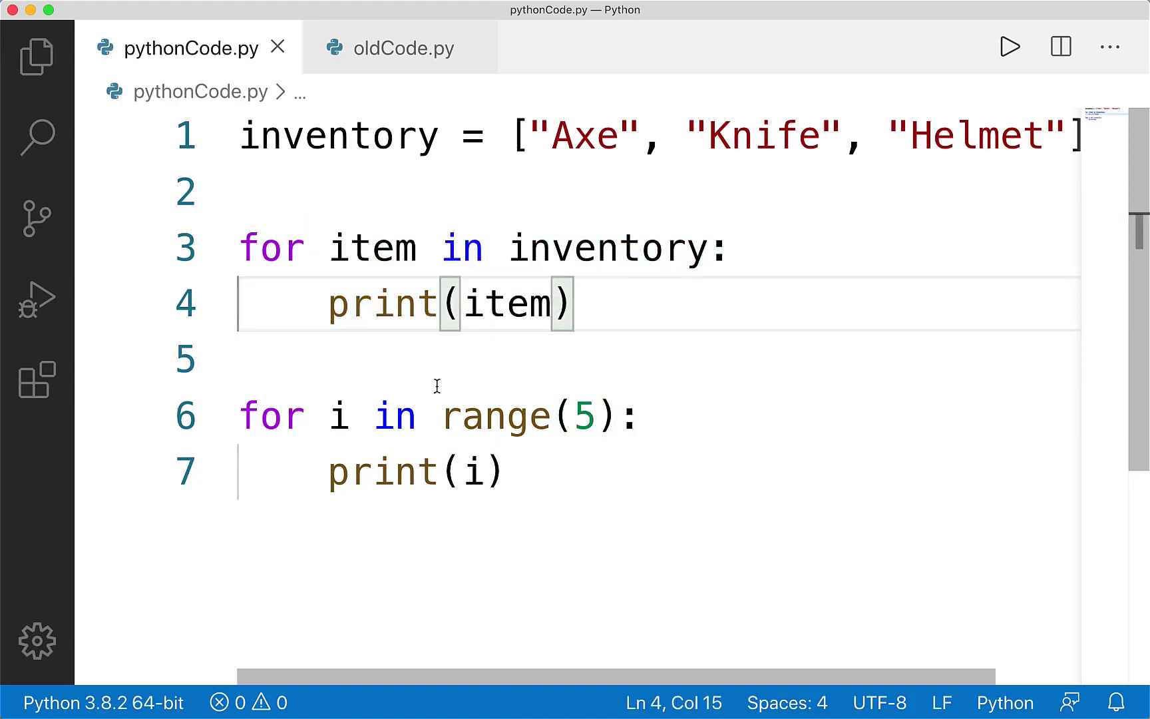
left_click(508, 471)
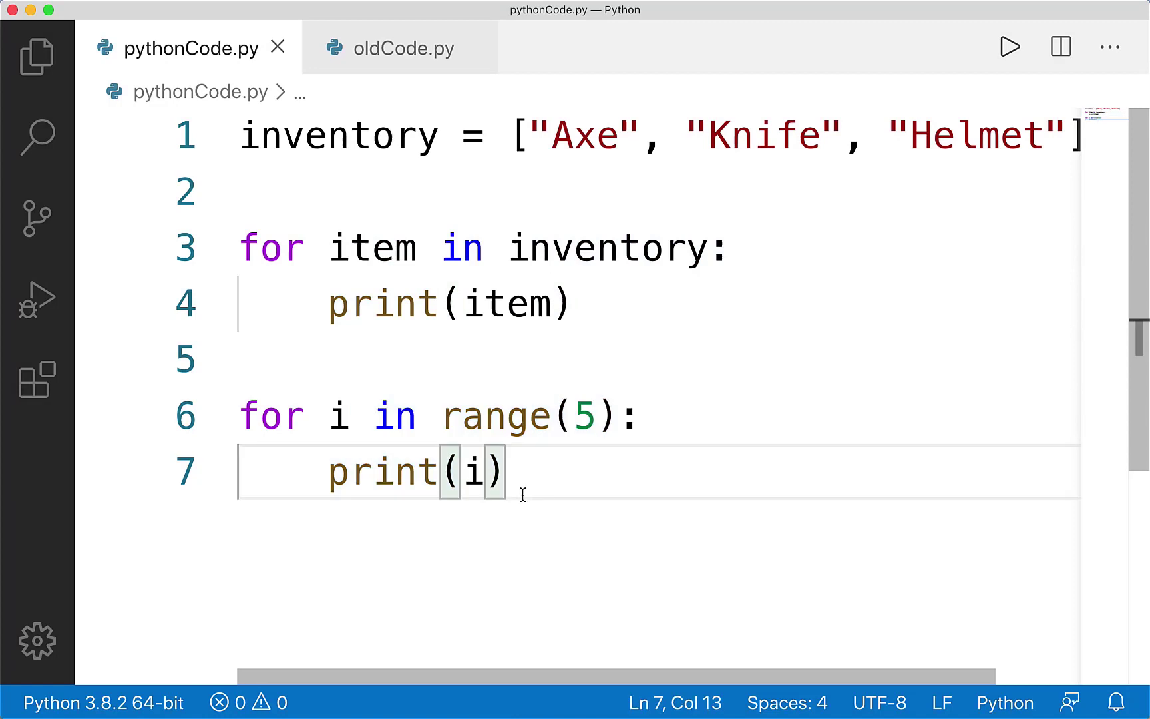